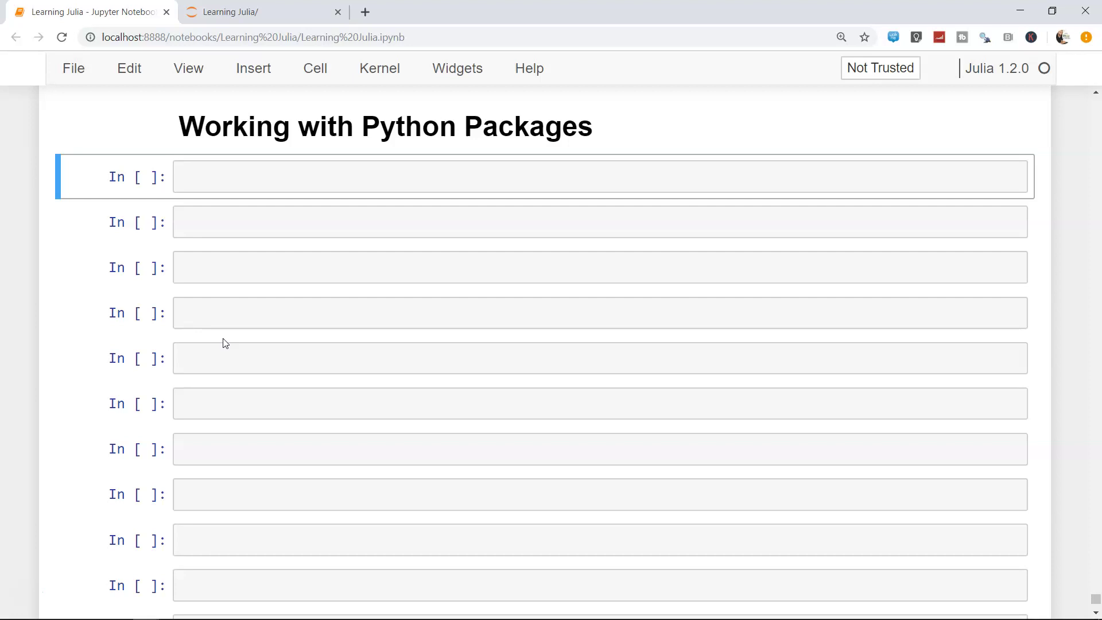
Step: Run `using Pkg` in the first cell to load Julia's package manager
key("ctrl+s")
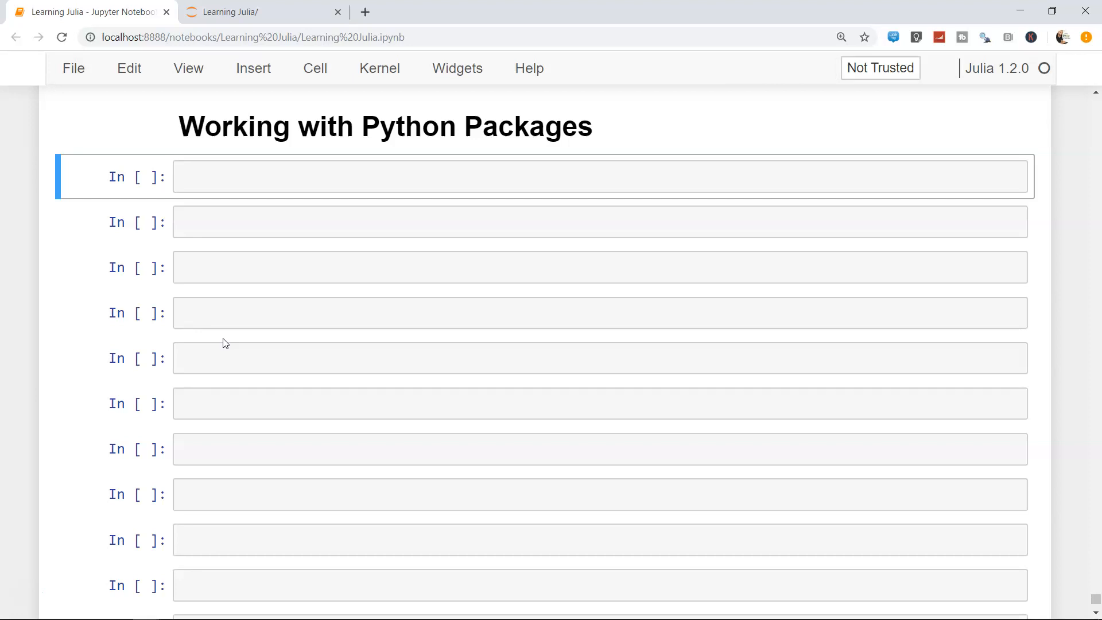
left_click(601, 177)
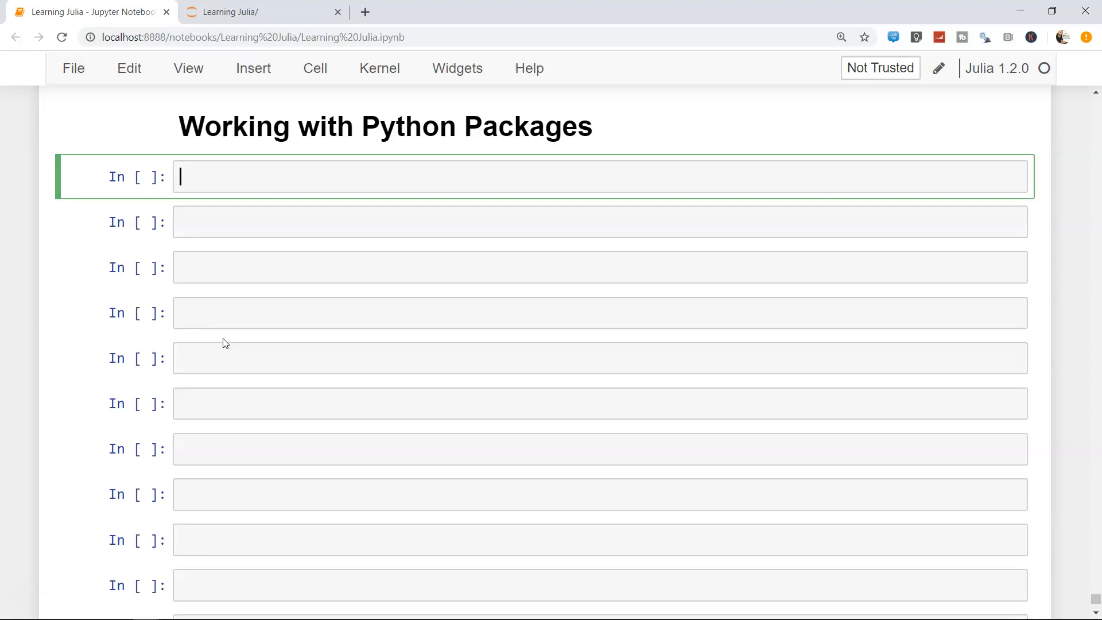
type("us")
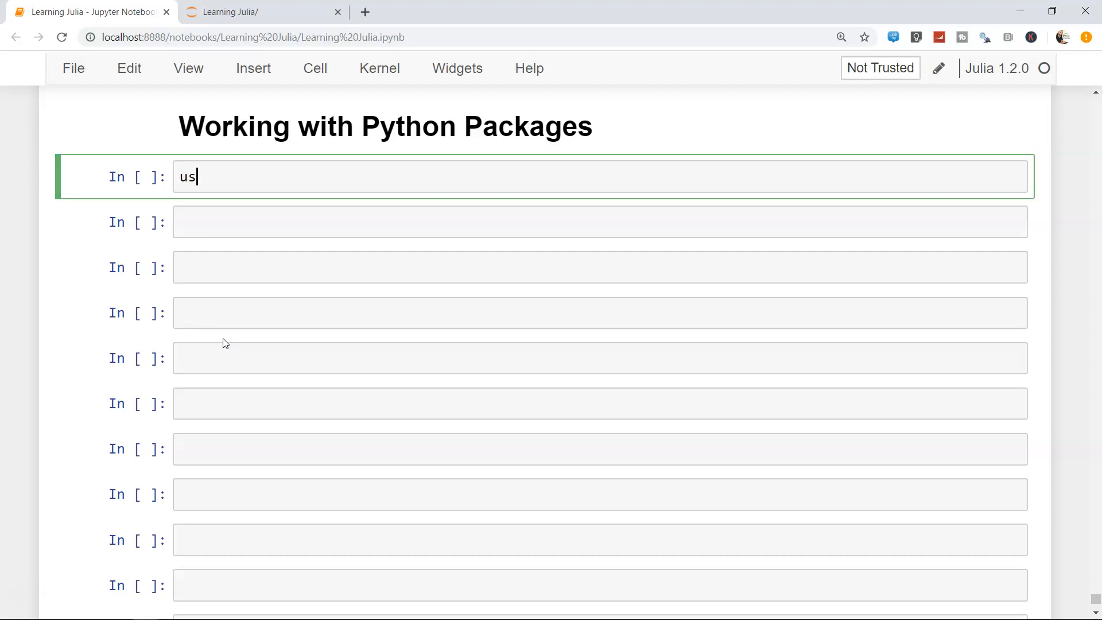
type("ing Pk")
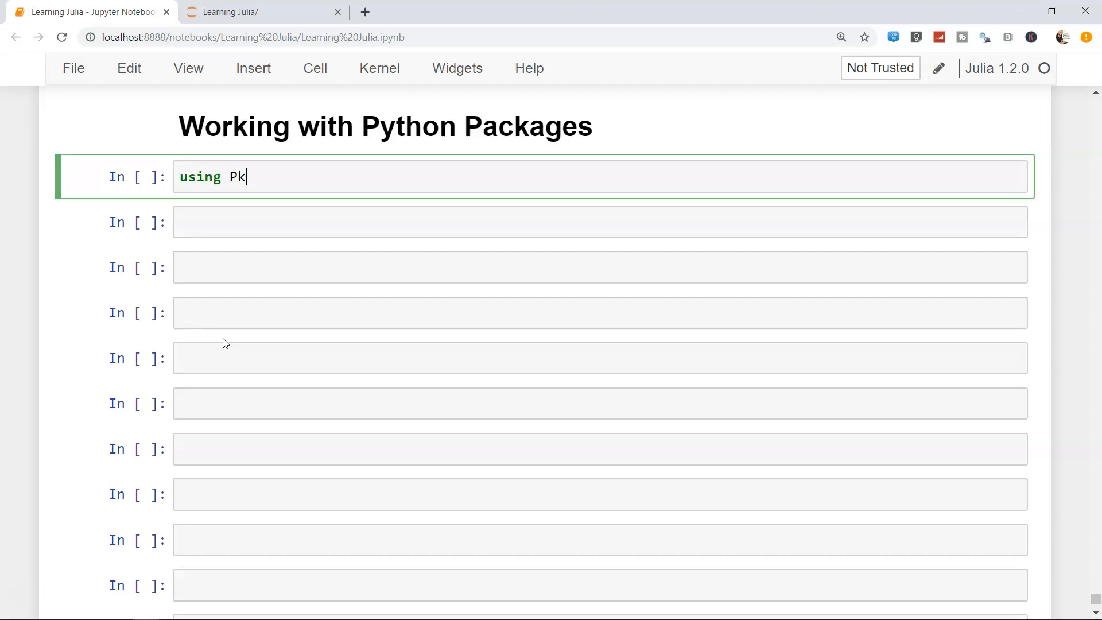
key("shift+Return")
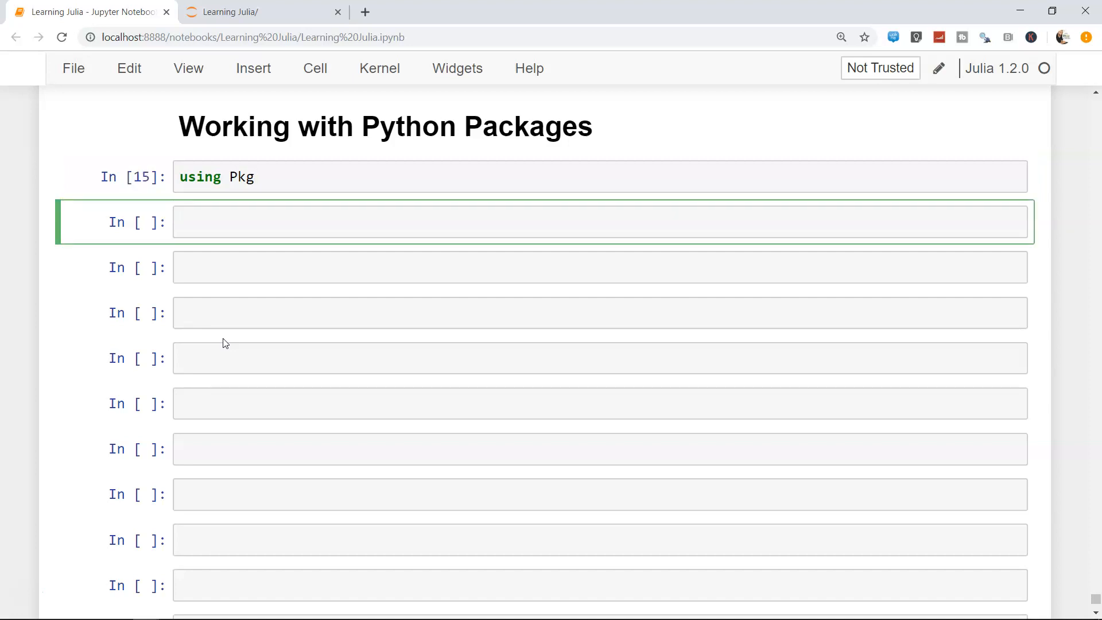
Step: Write `Pkg.add("PyCall")` in the second cell without running it
type("Pkg")
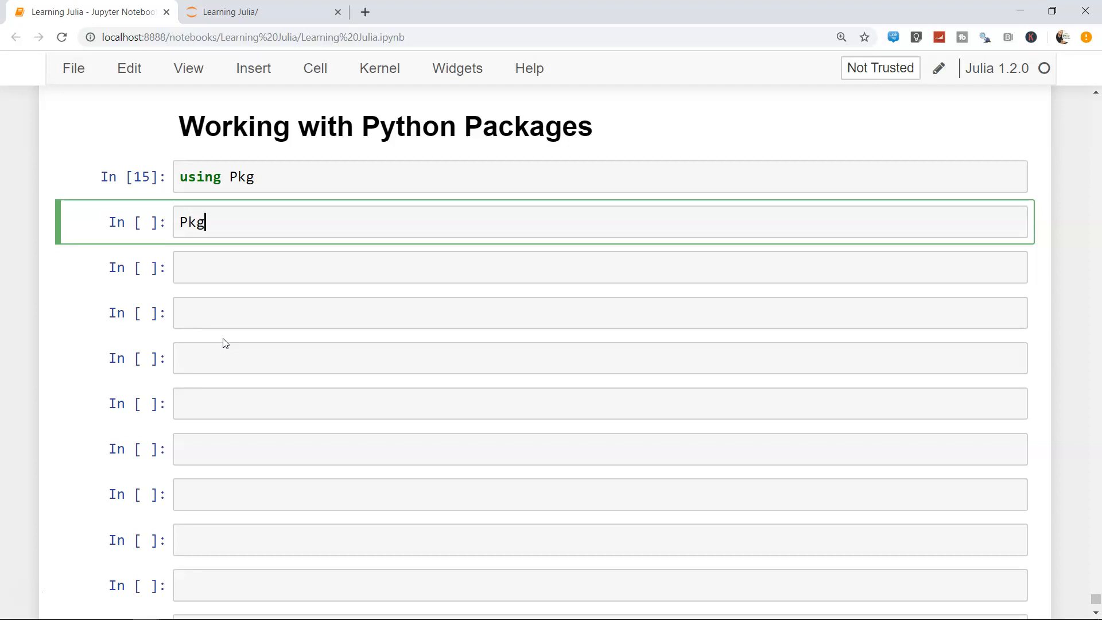
type(".add(")
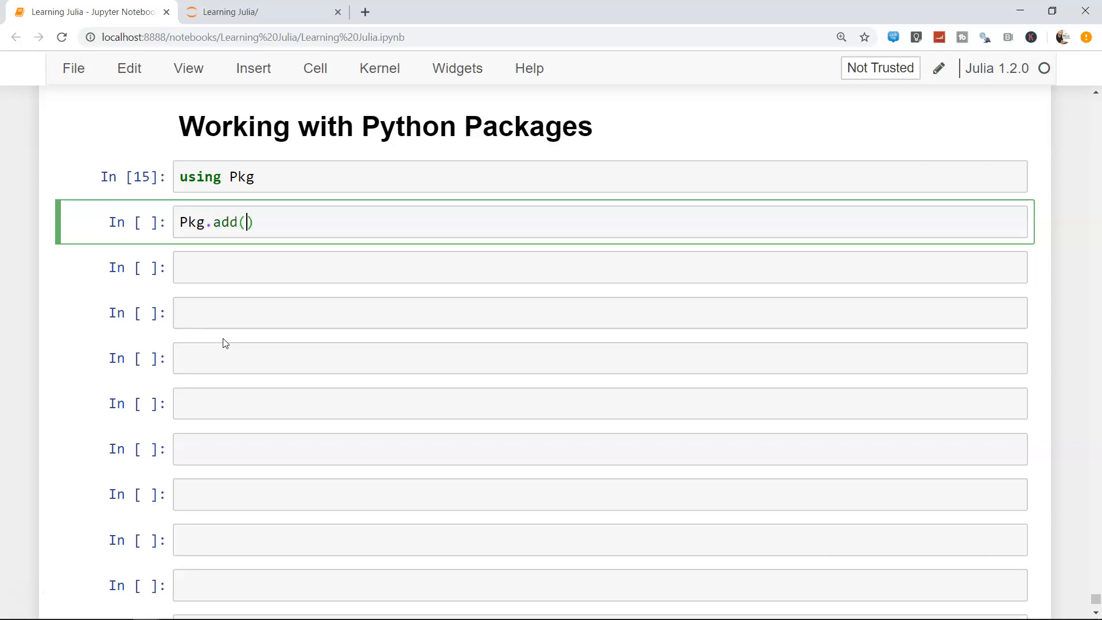
type("\"Pyca\"")
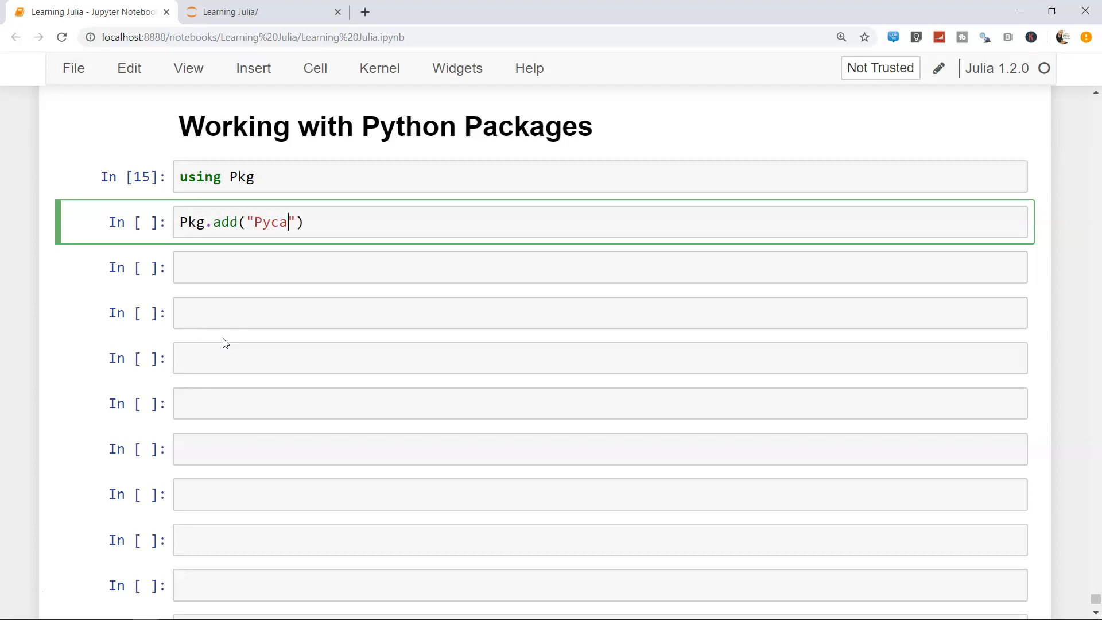
type("ll")
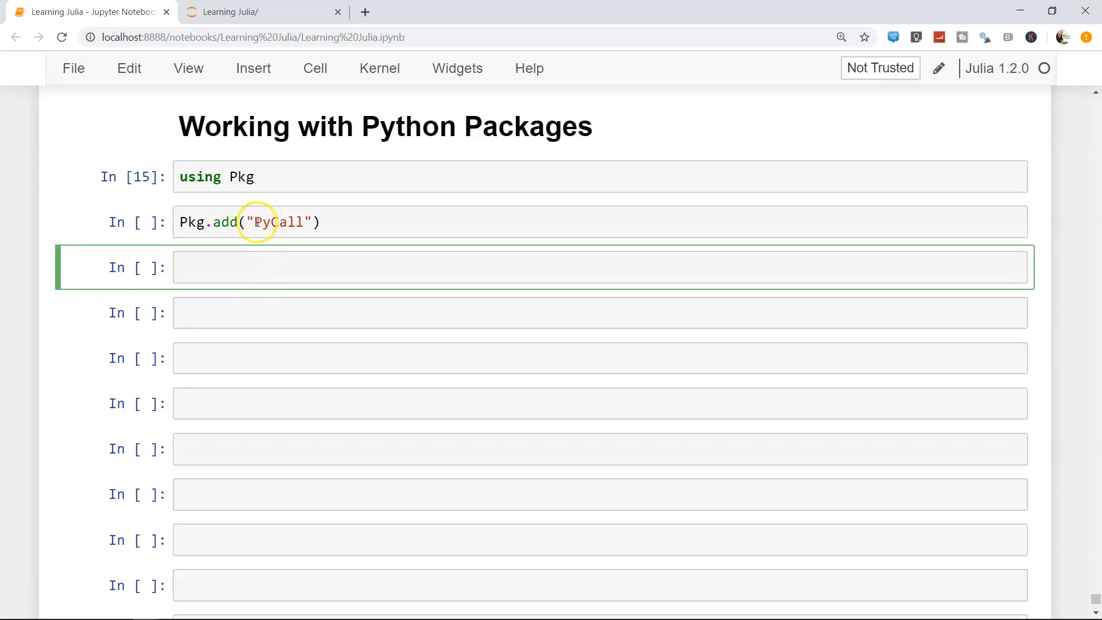
left_click(600, 268)
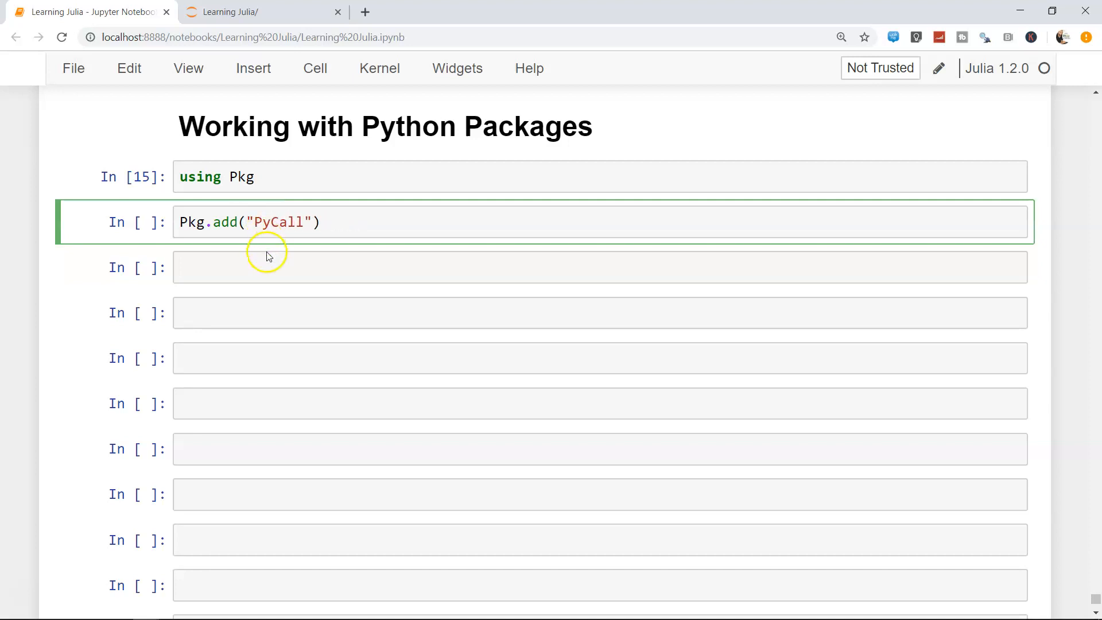
Step: Run `using PyCall` in the third cell and move to the empty cell below
type("using PyCa")
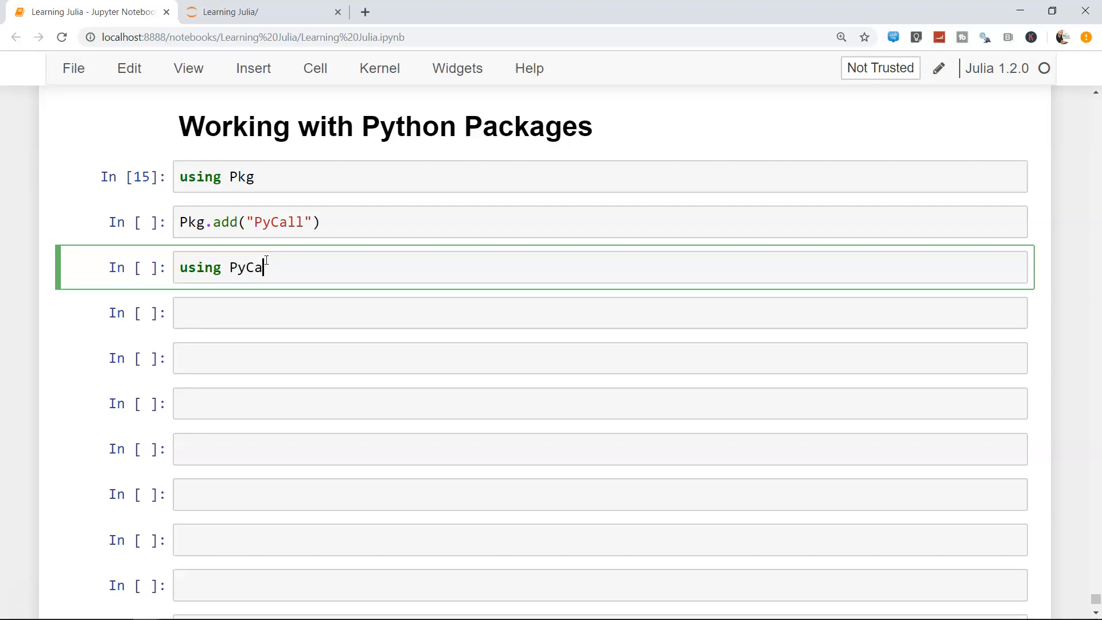
type("ll")
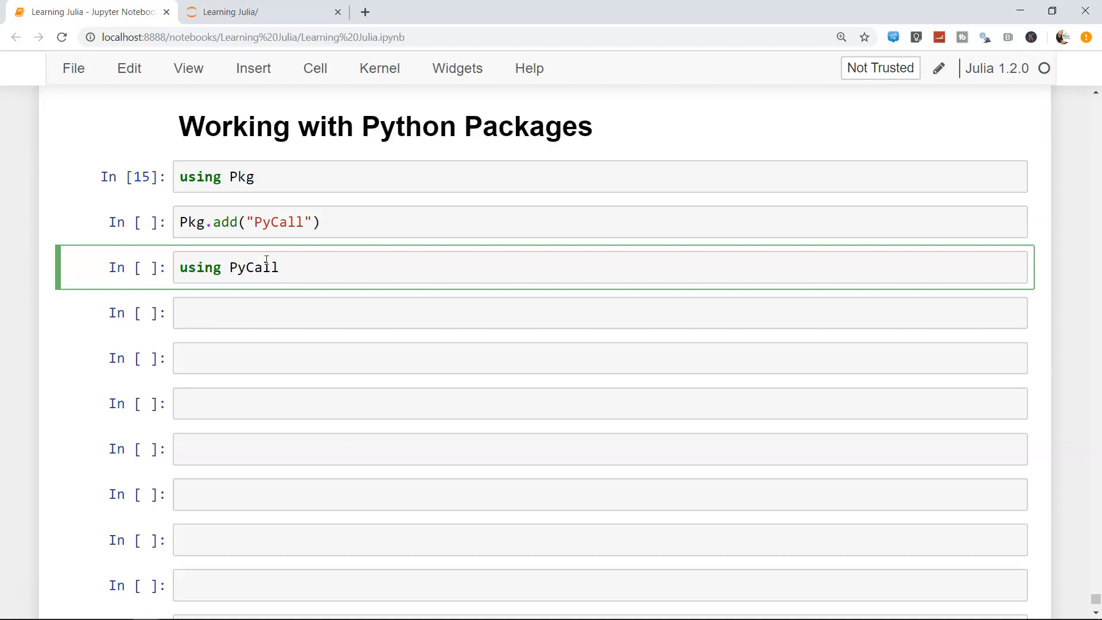
left_click(278, 268)
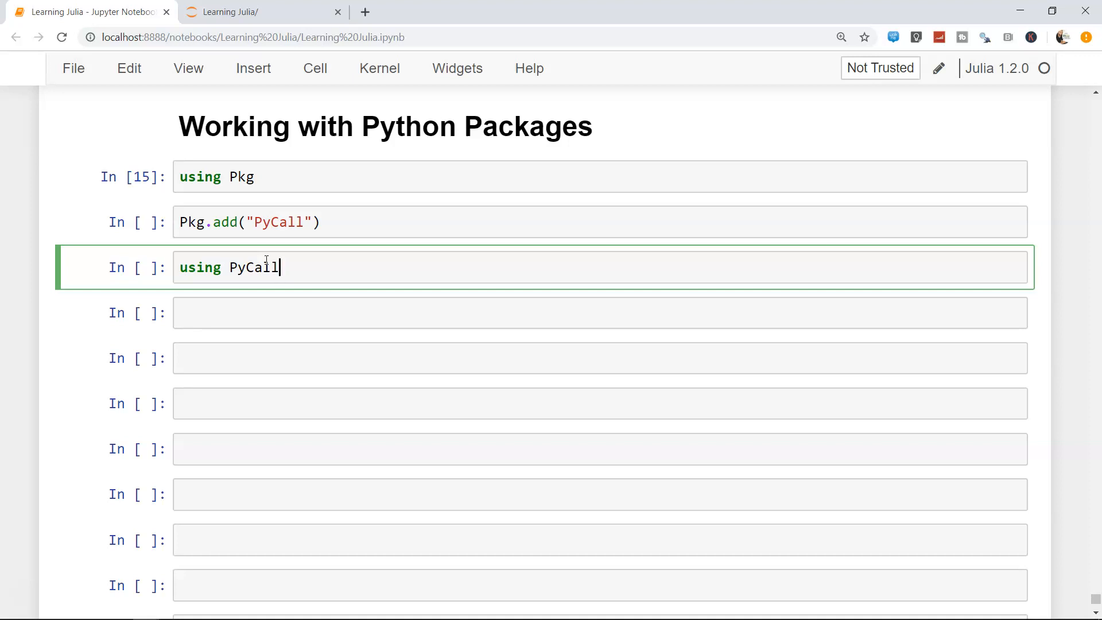
key("shift+enter")
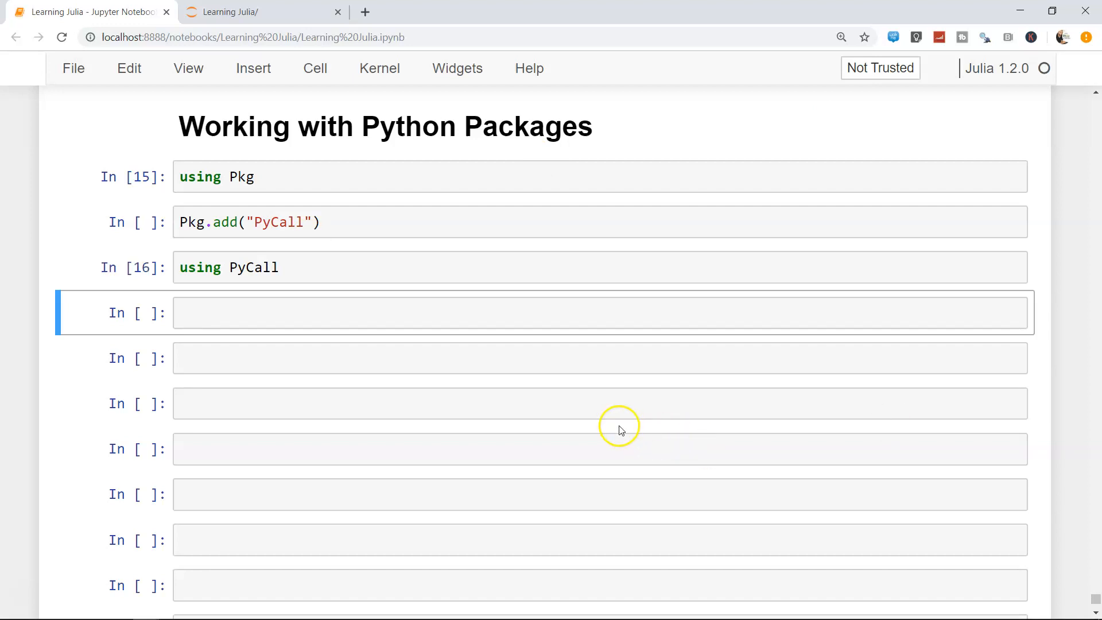
left_click(534, 312)
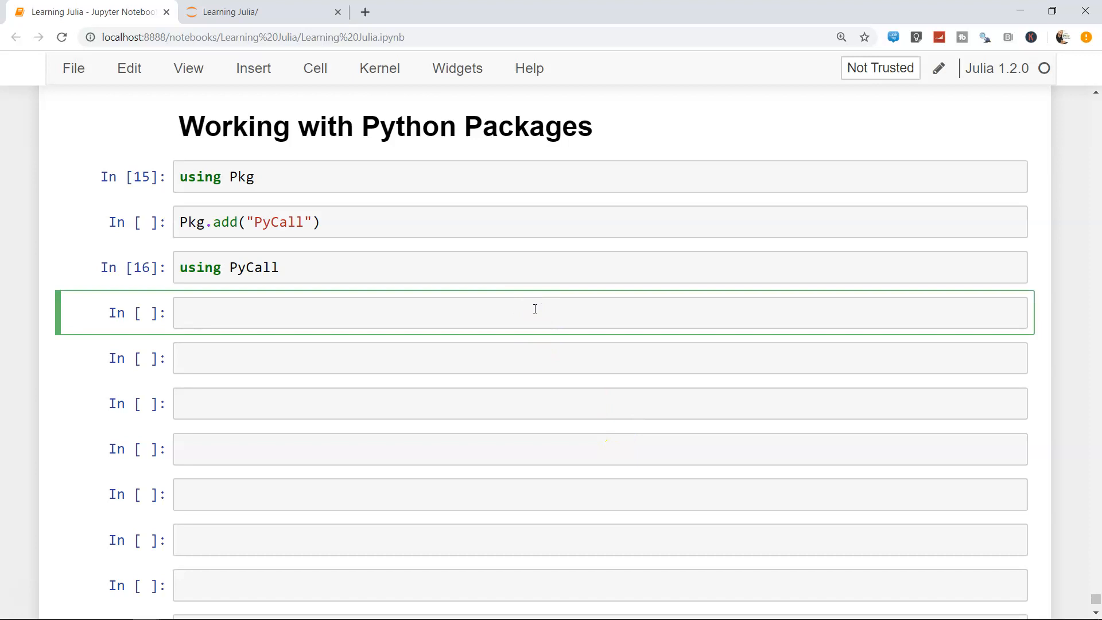
Step: Run `np = pyimport("numpy")`, returning a PyObject for the numpy module
type("np =")
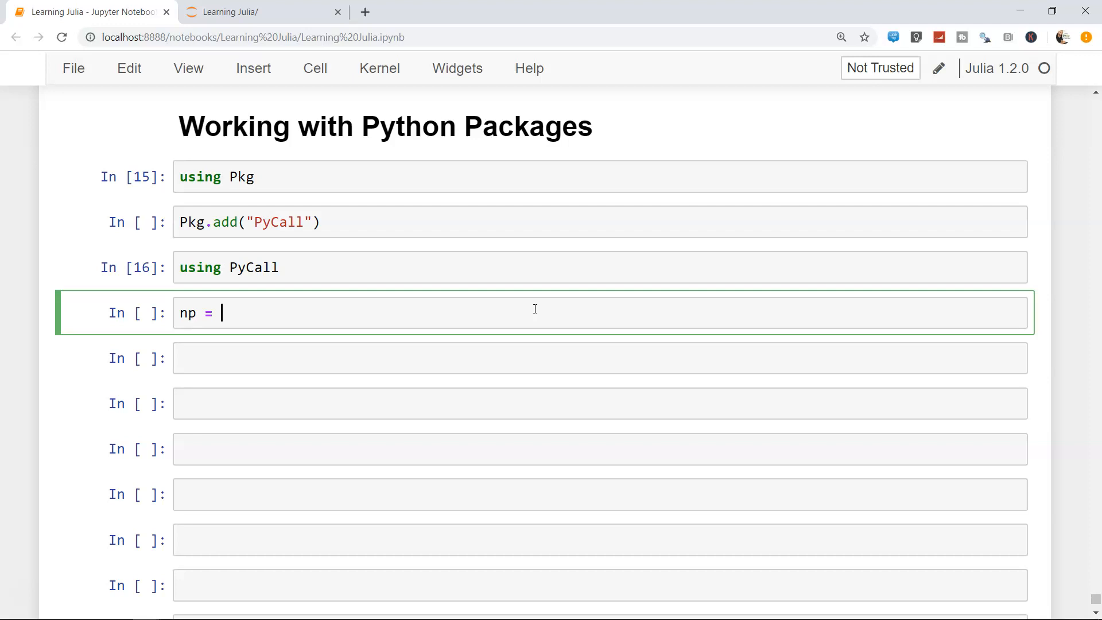
type("pyi")
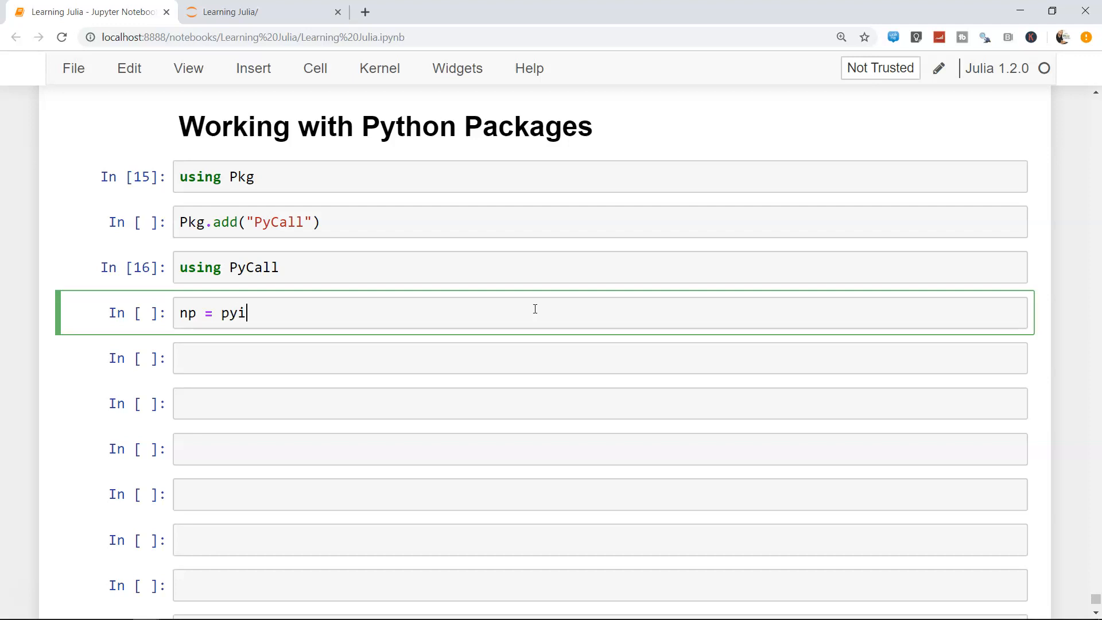
type("mport")
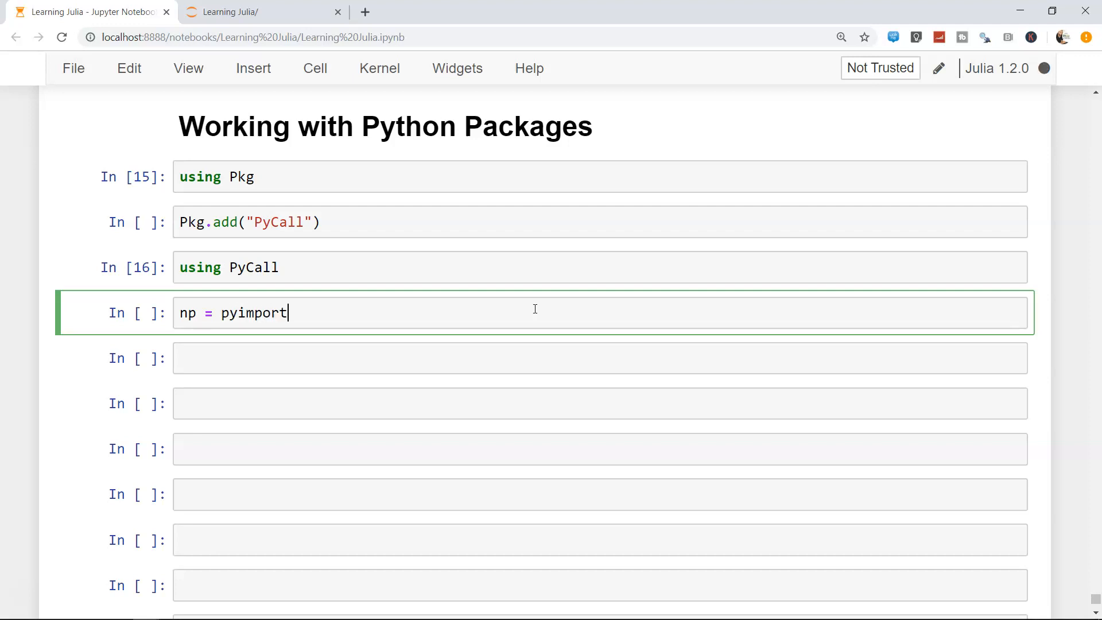
type("(")
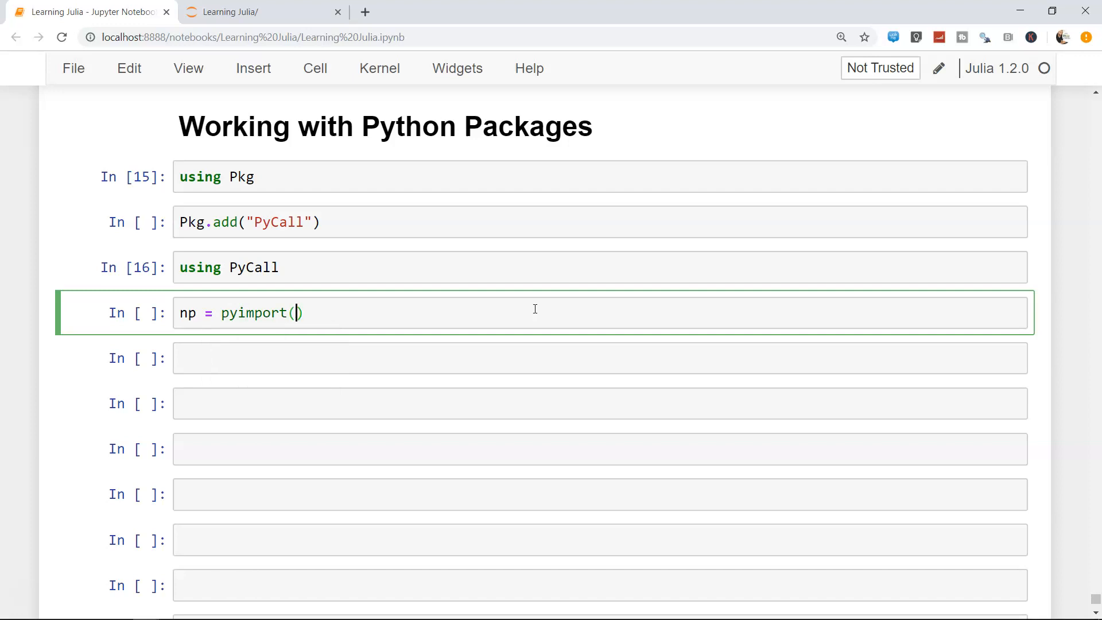
type("\"num\"")
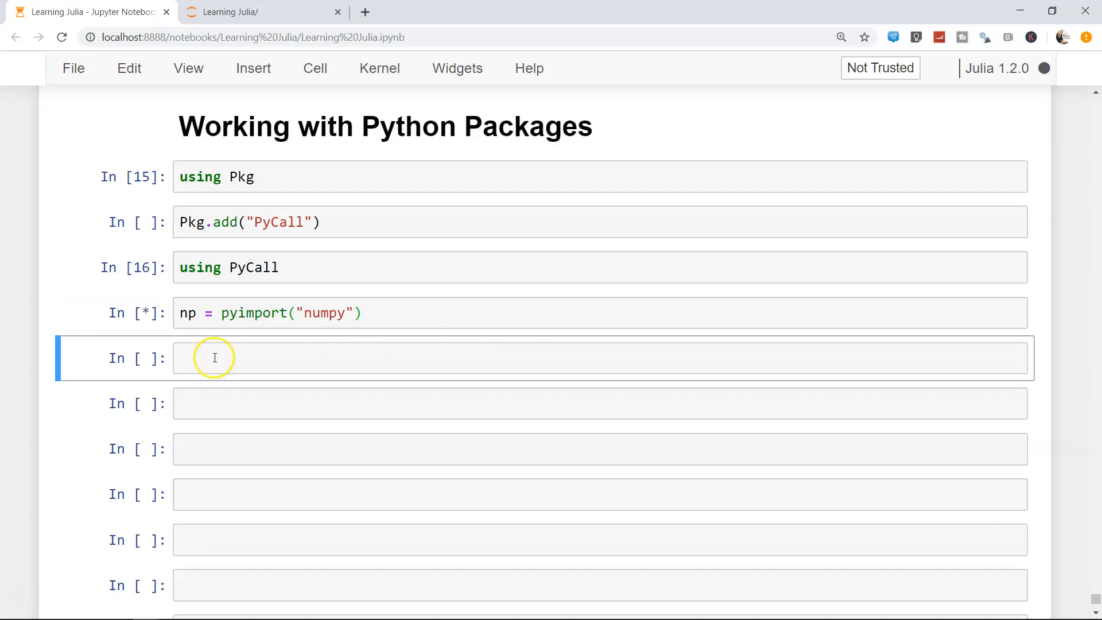
key("shift+enter")
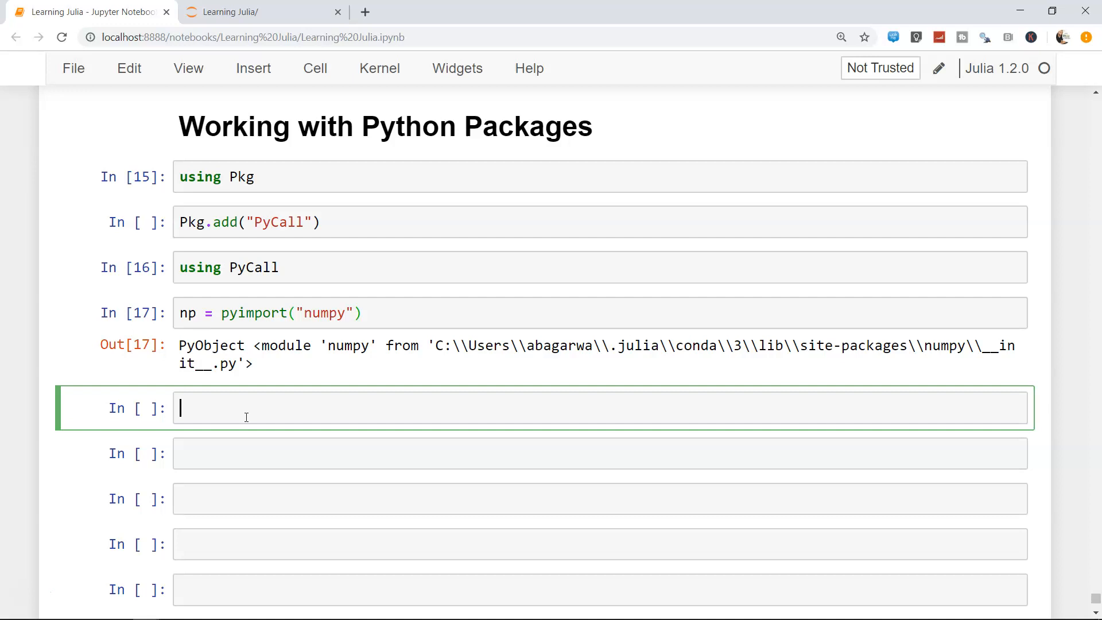
mouse_move(467, 267)
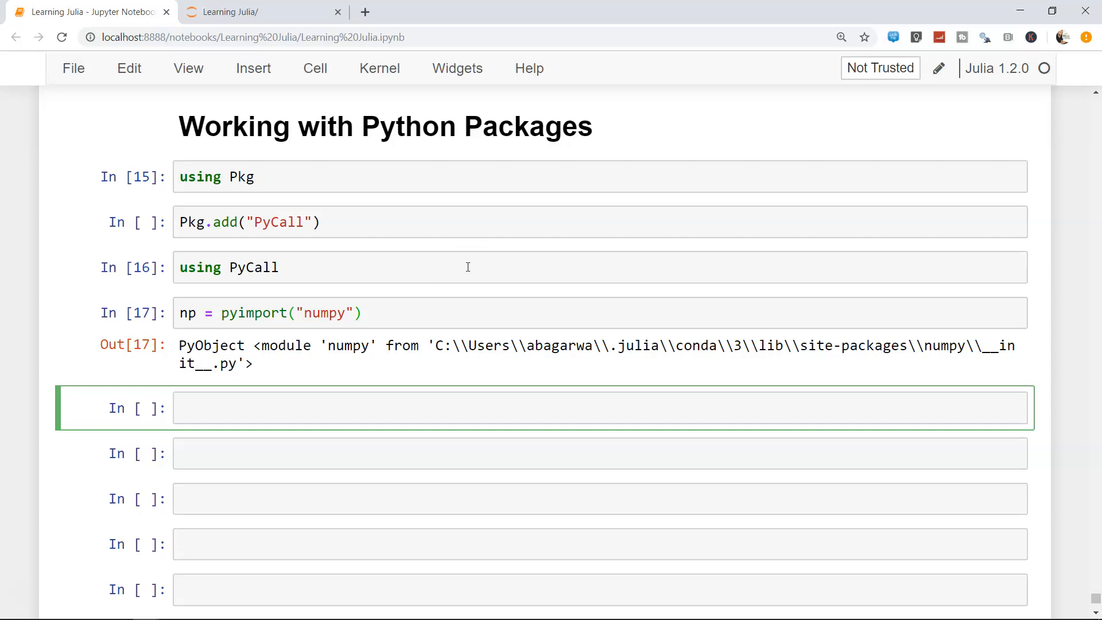
mouse_move(288, 403)
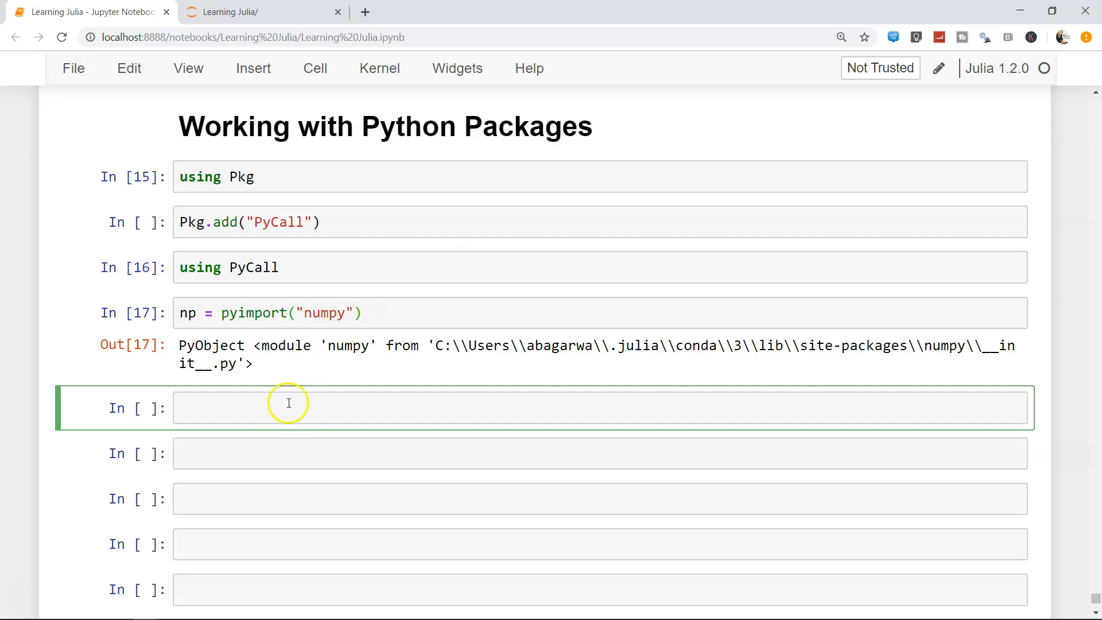
mouse_move(288, 402)
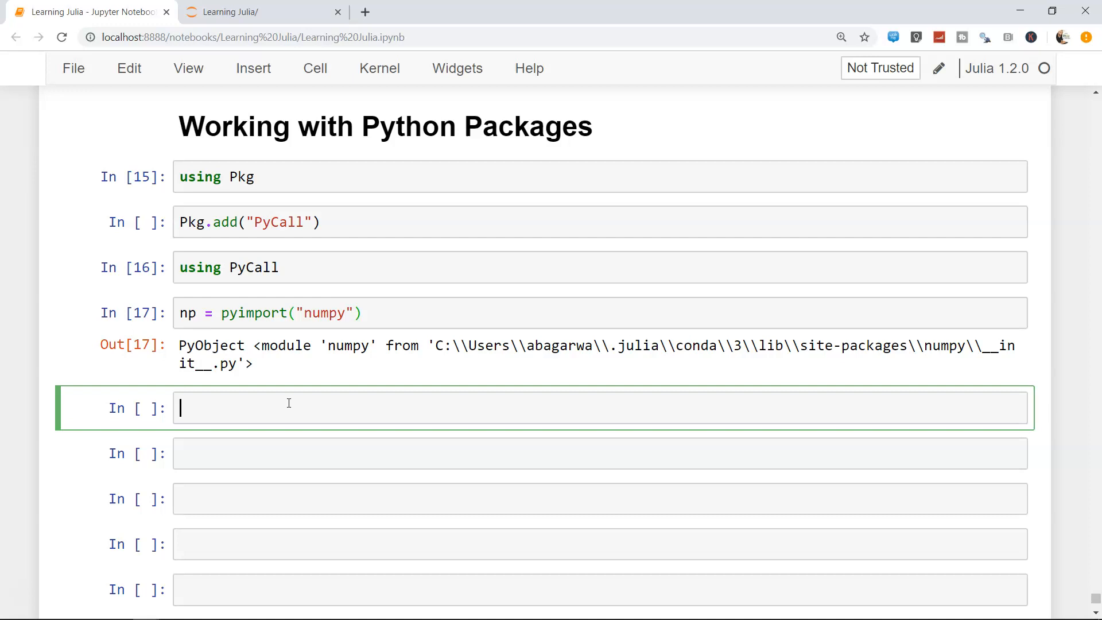
Step: Run `a1 = np.array([2,3,4,5,6])`, returning a 5-element Int64 array
type("a")
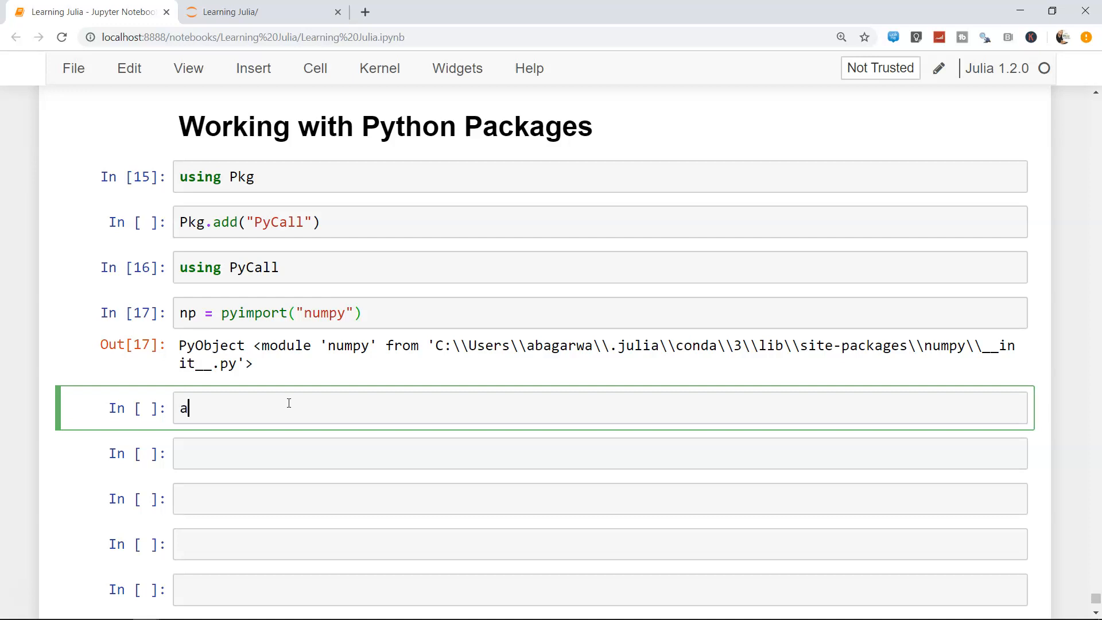
type("1 =")
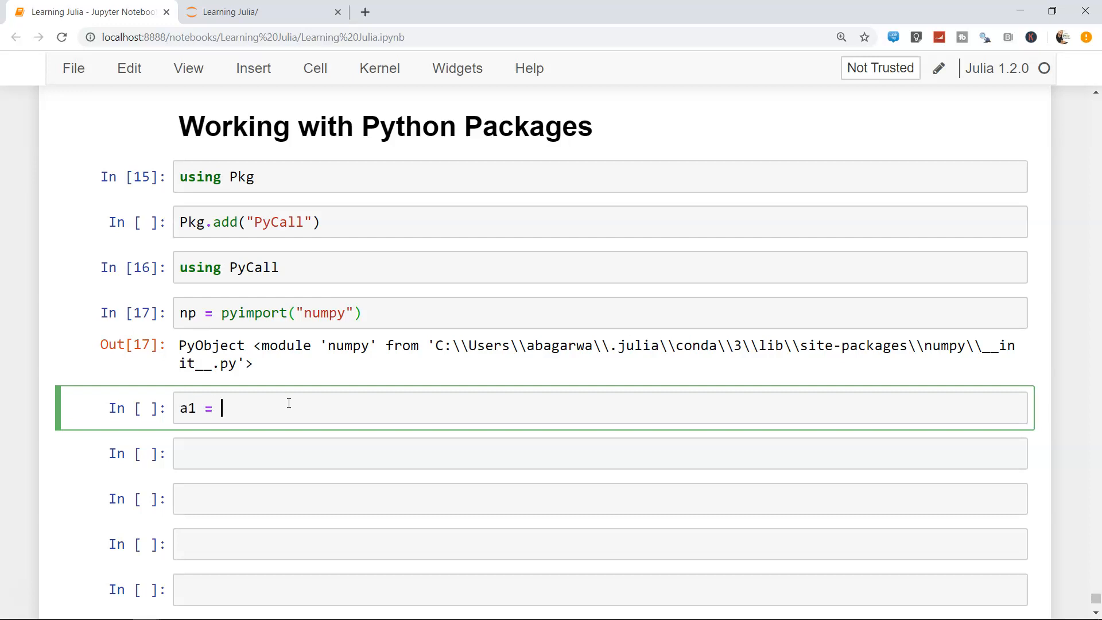
type("np.array")
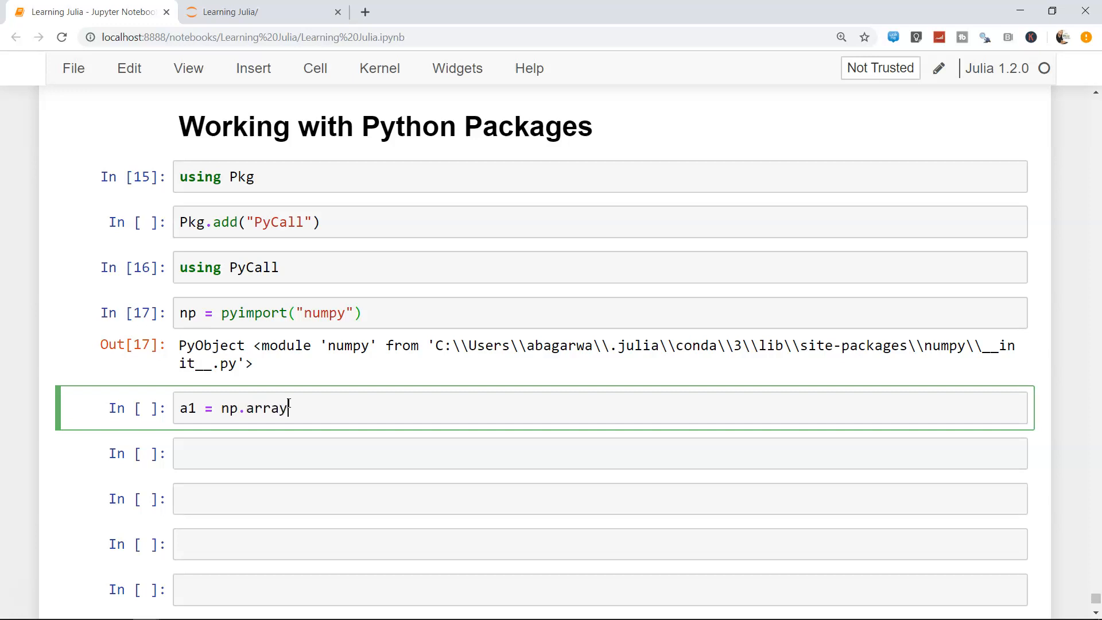
type("[2,3,4]")
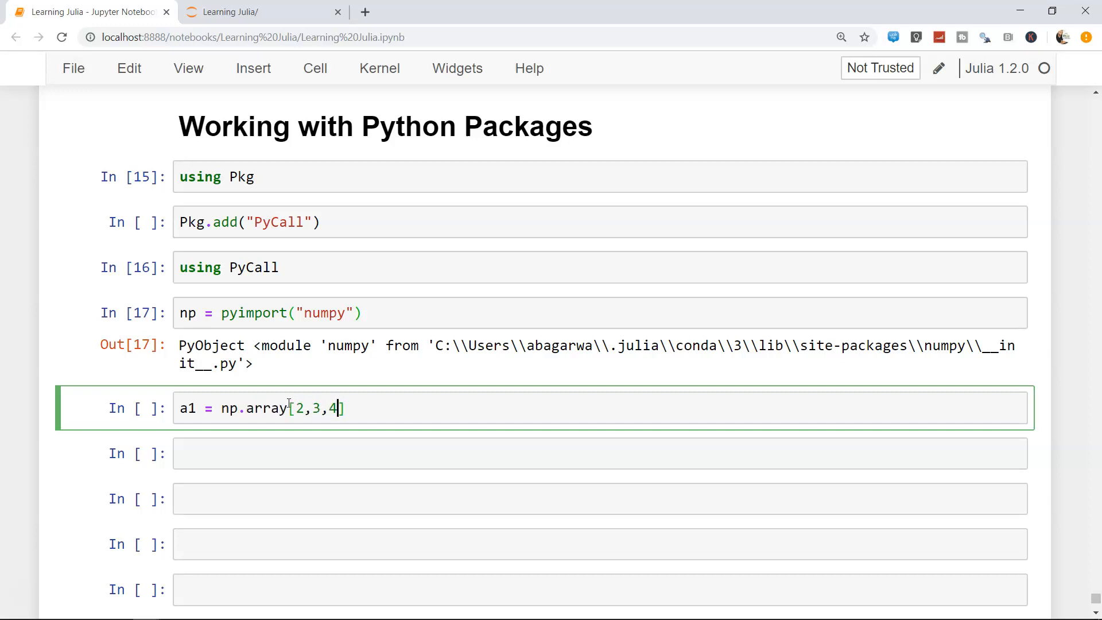
type(",5,6")
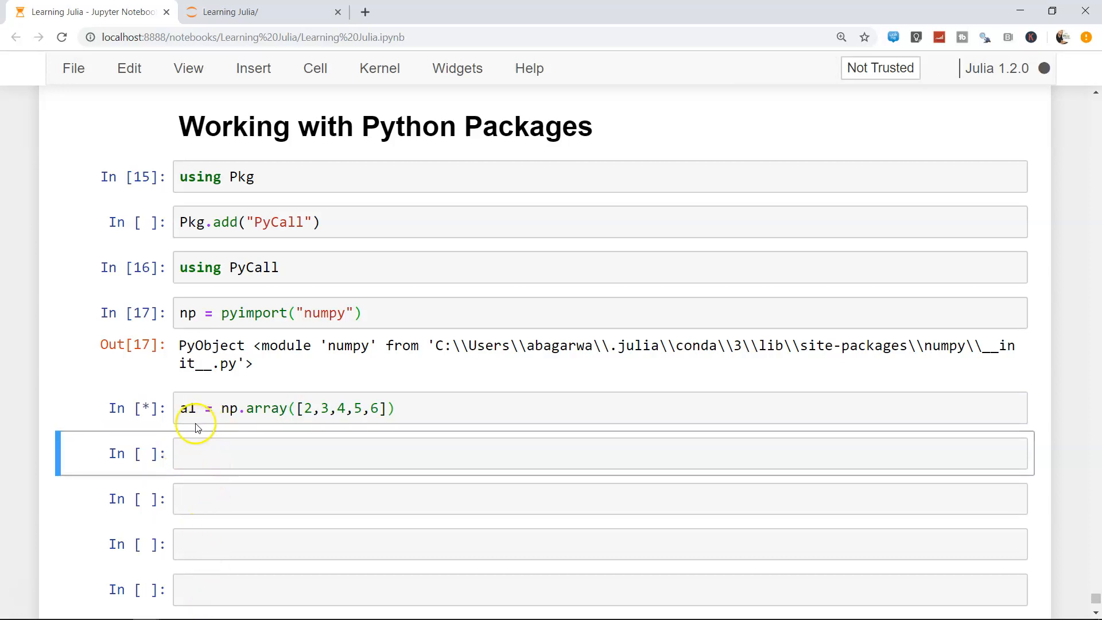
key("shift+enter")
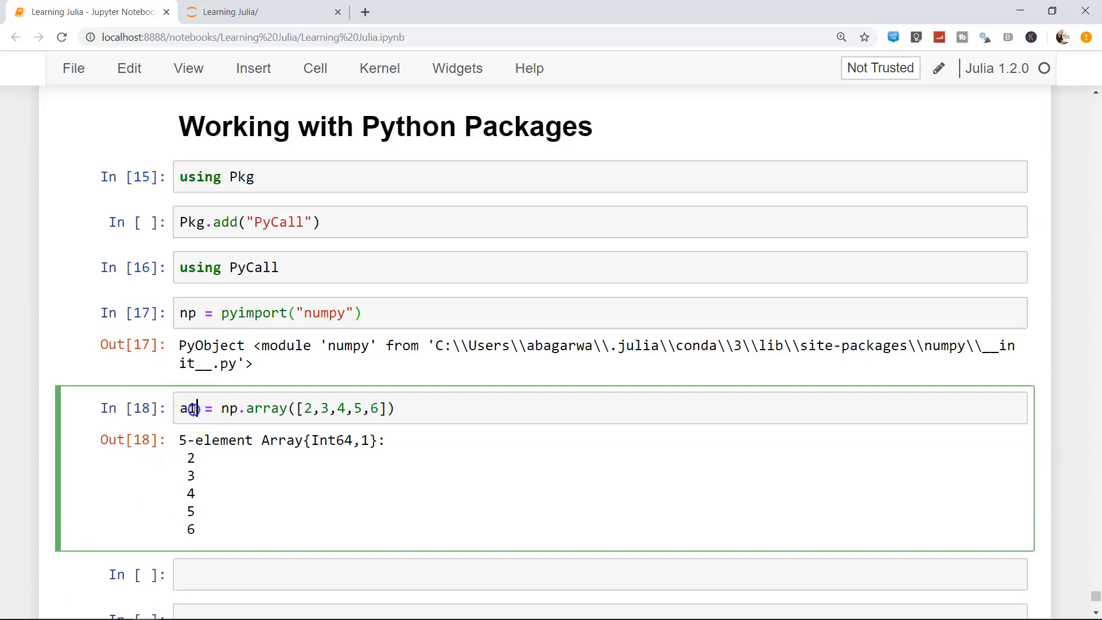
double_click(309, 439)
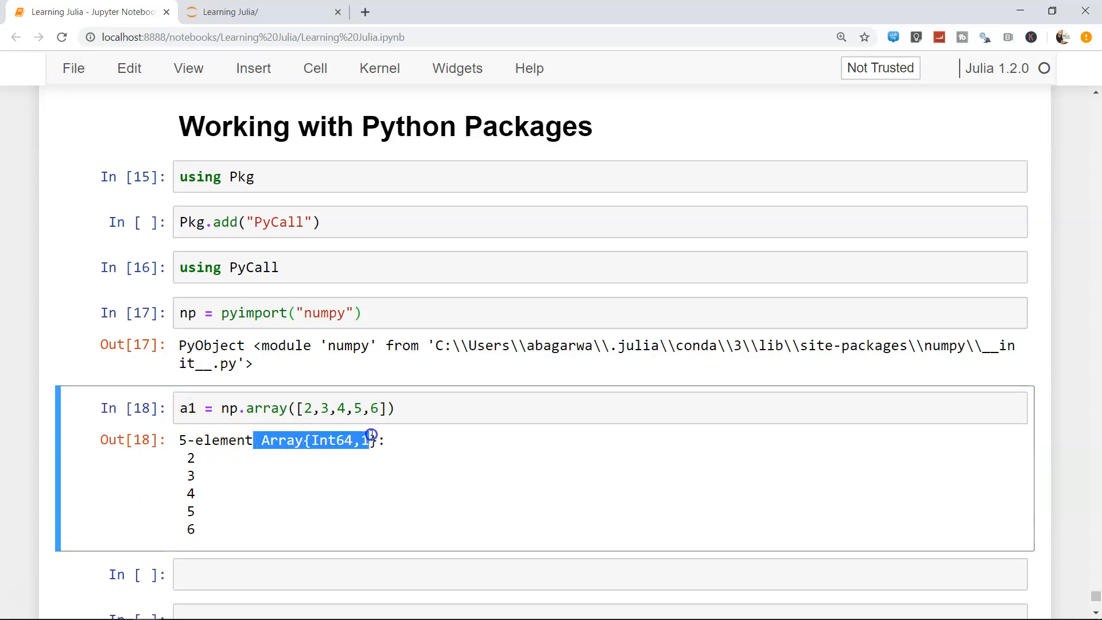
left_click(301, 409)
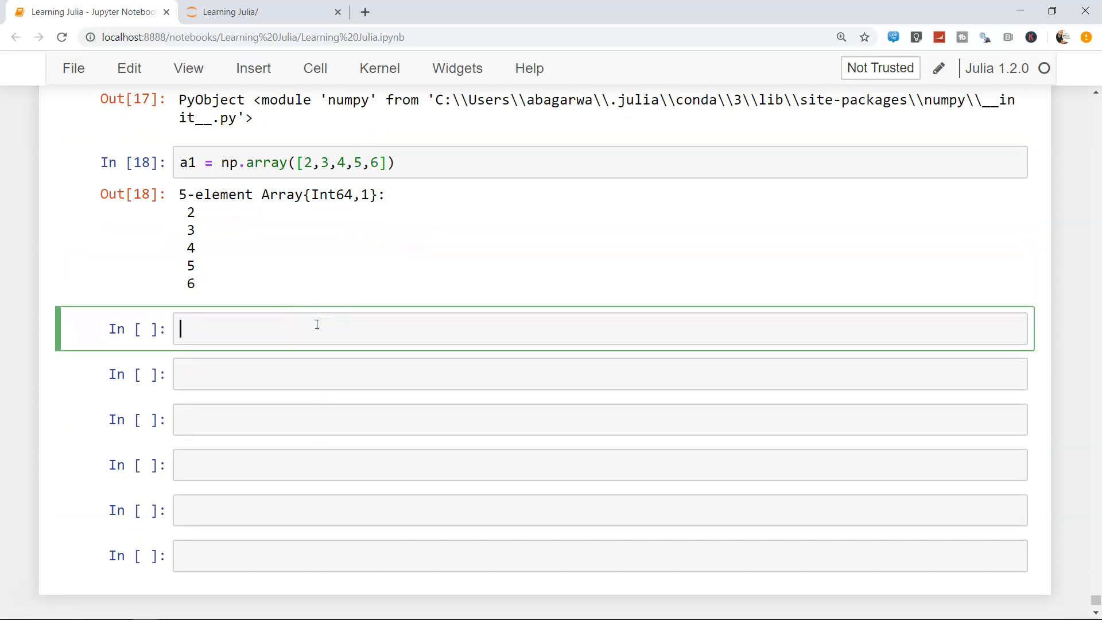
Step: Run `np.mean(a1)`, returning 4.0
type("np")
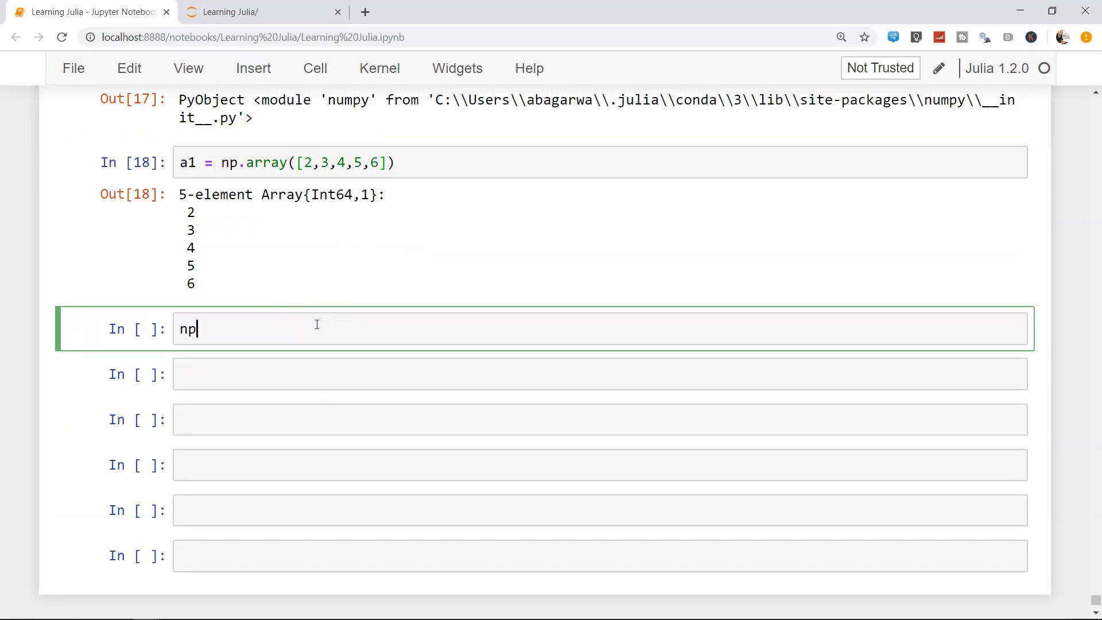
type(".mean()")
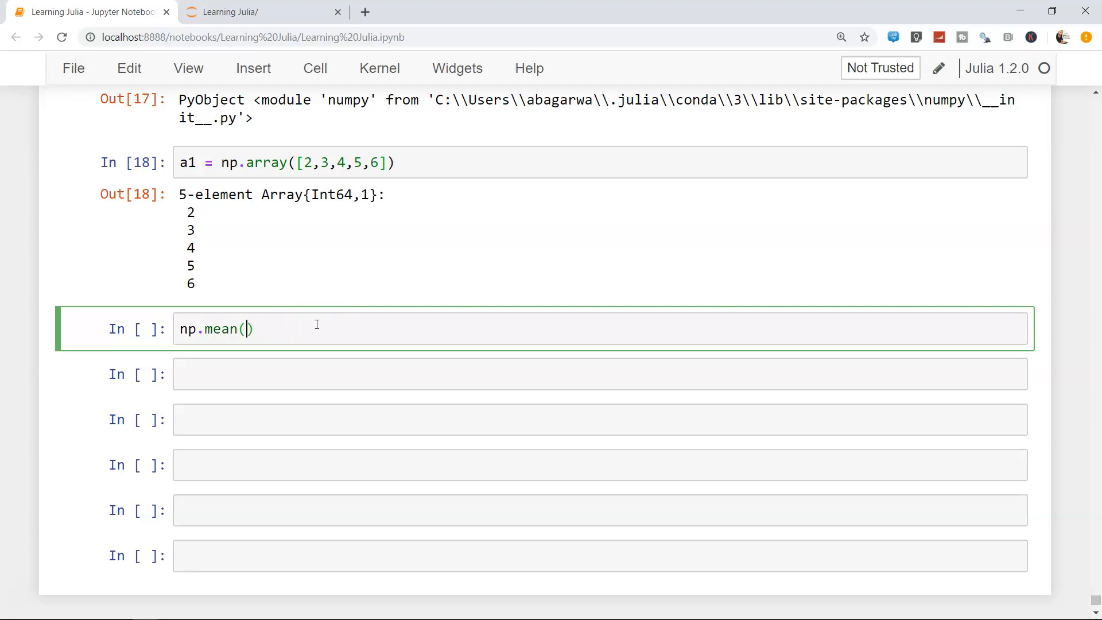
key("shift+enter")
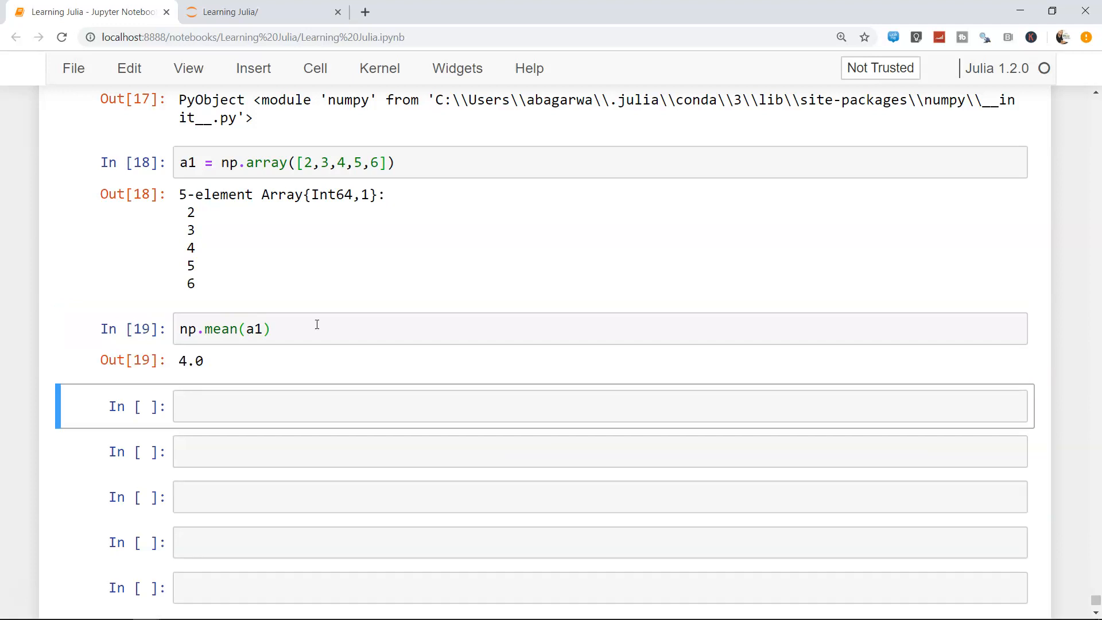
mouse_move(228, 344)
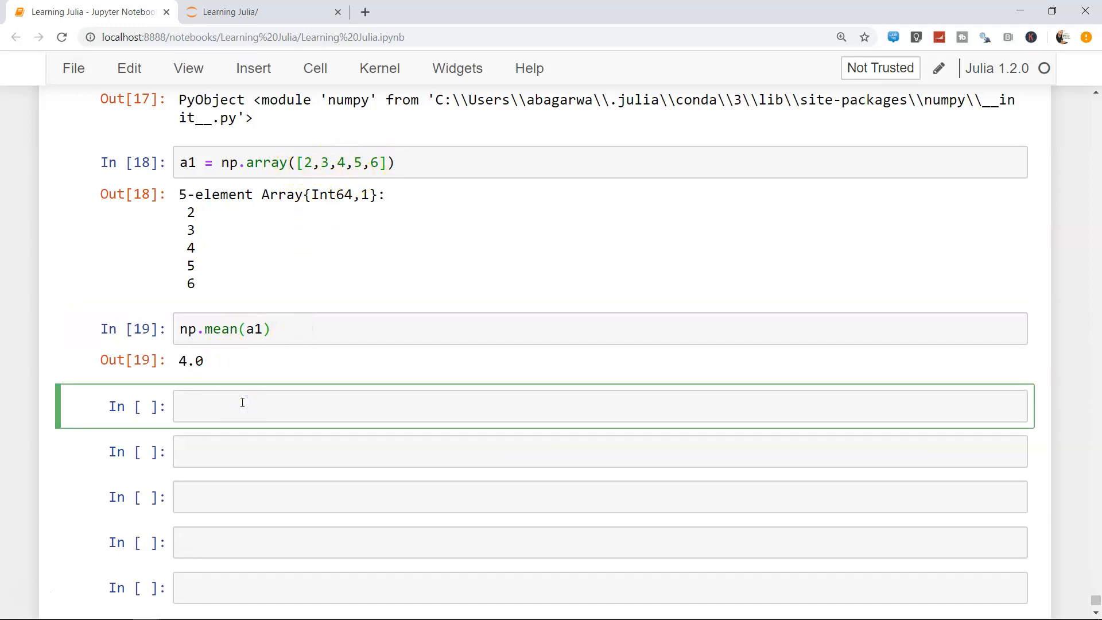
Step: Run `np.median(a1)`, also returning 4.0
type("np.median(")
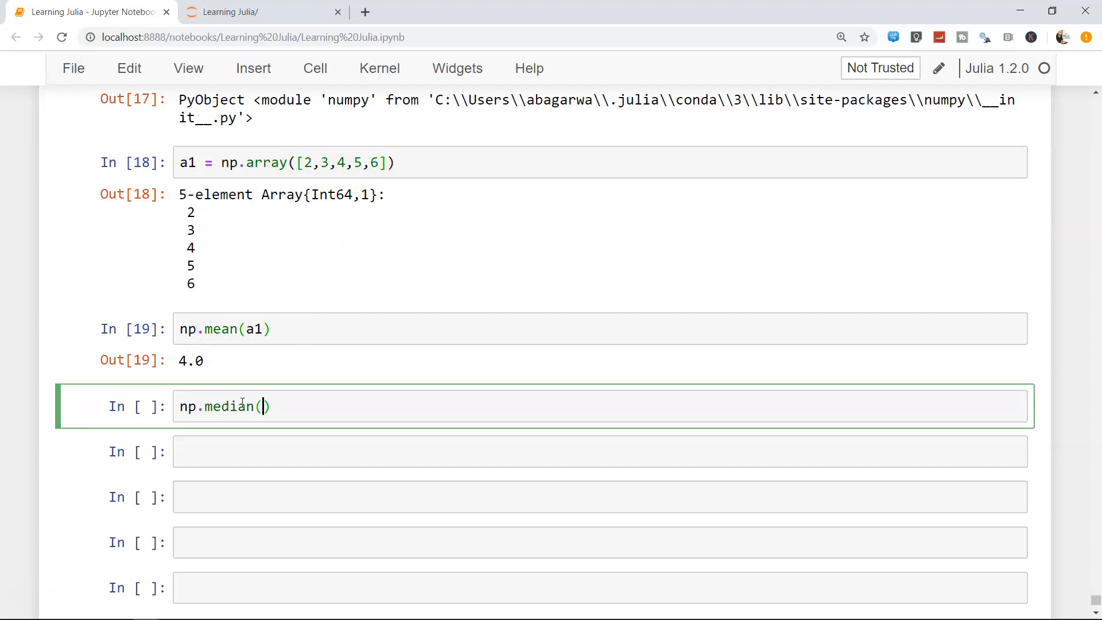
type("a")
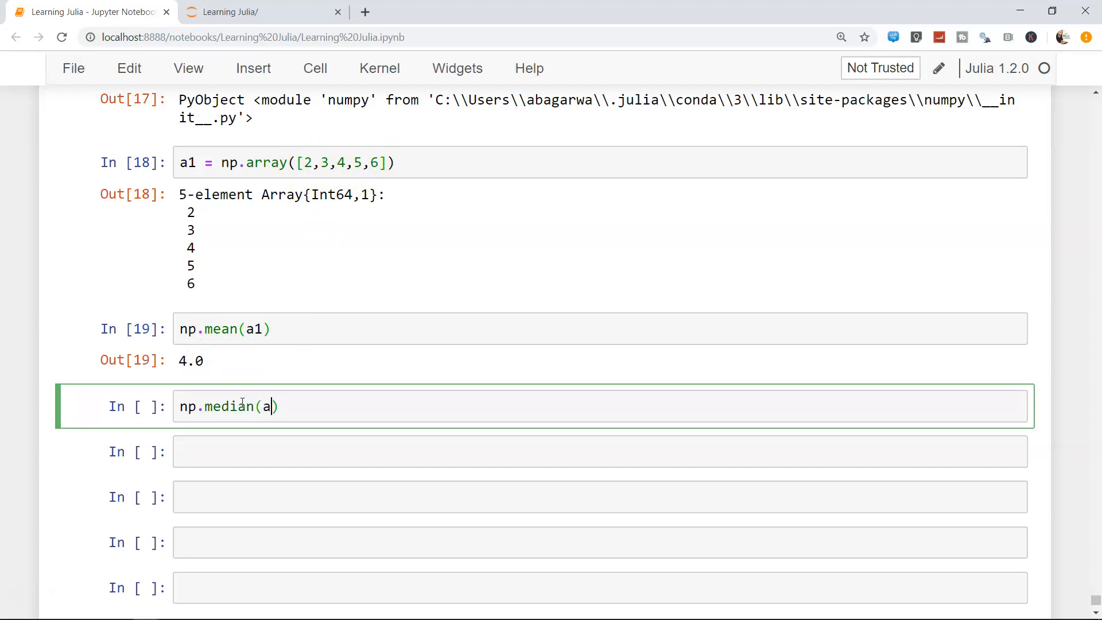
key("shift+enter")
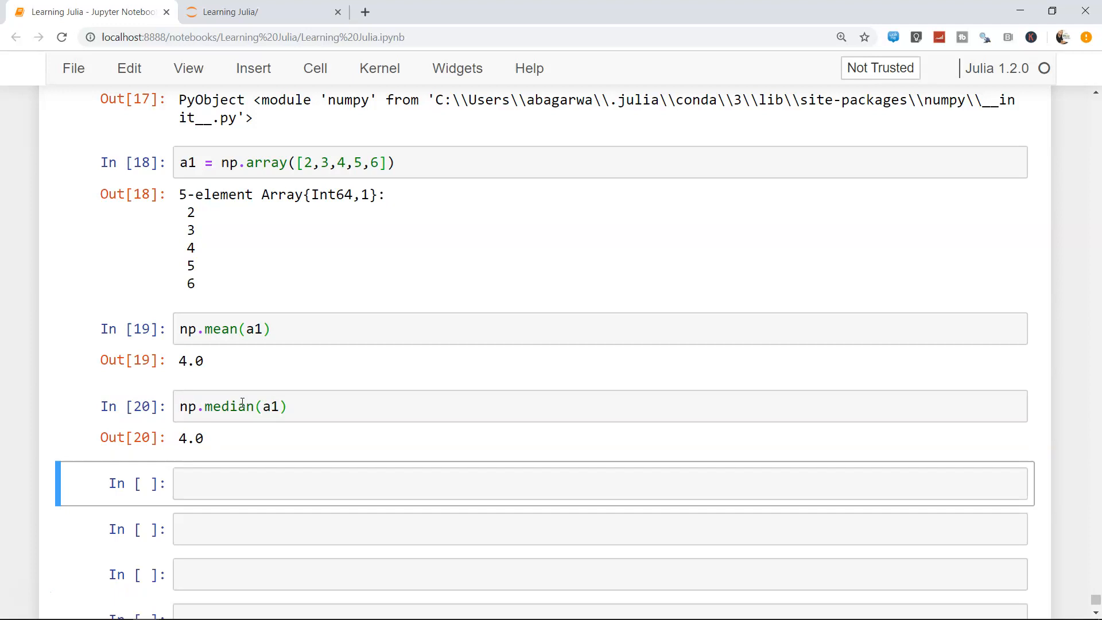
scroll("down", 3)
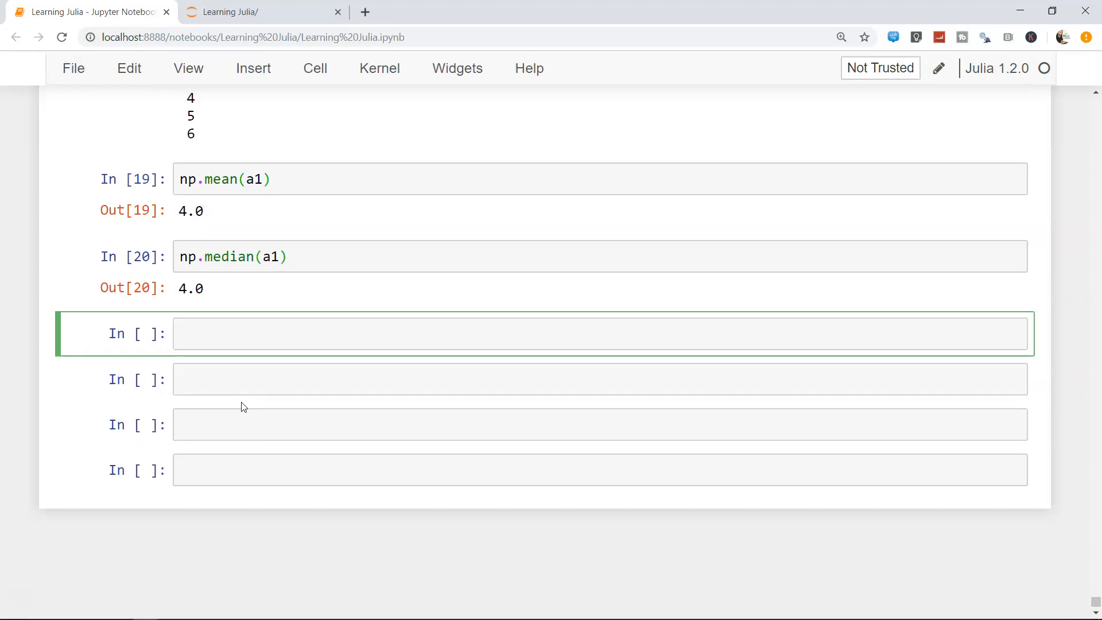
Step: Run `math = pyimport("math")`, returning a PyObject for the built-in math module
type("math =")
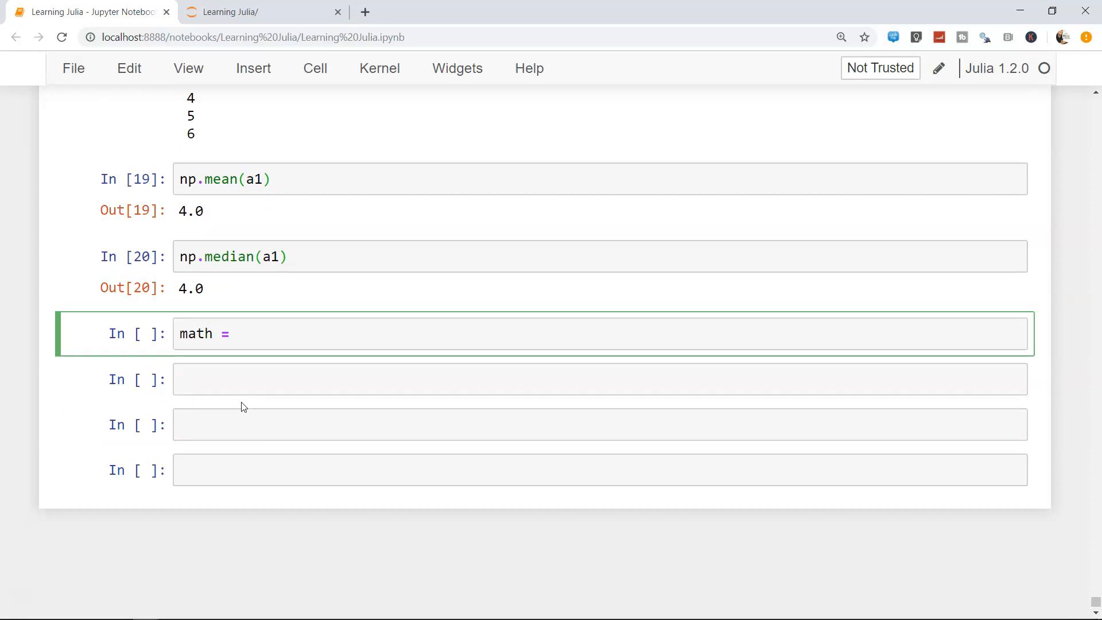
type("pyimpo")
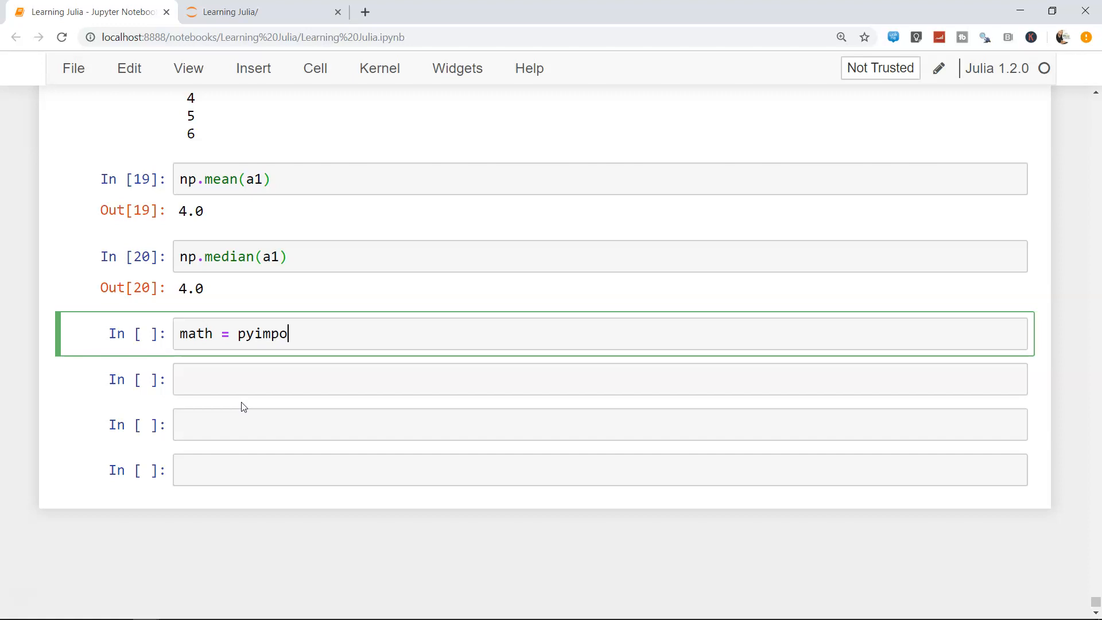
type("rt()")
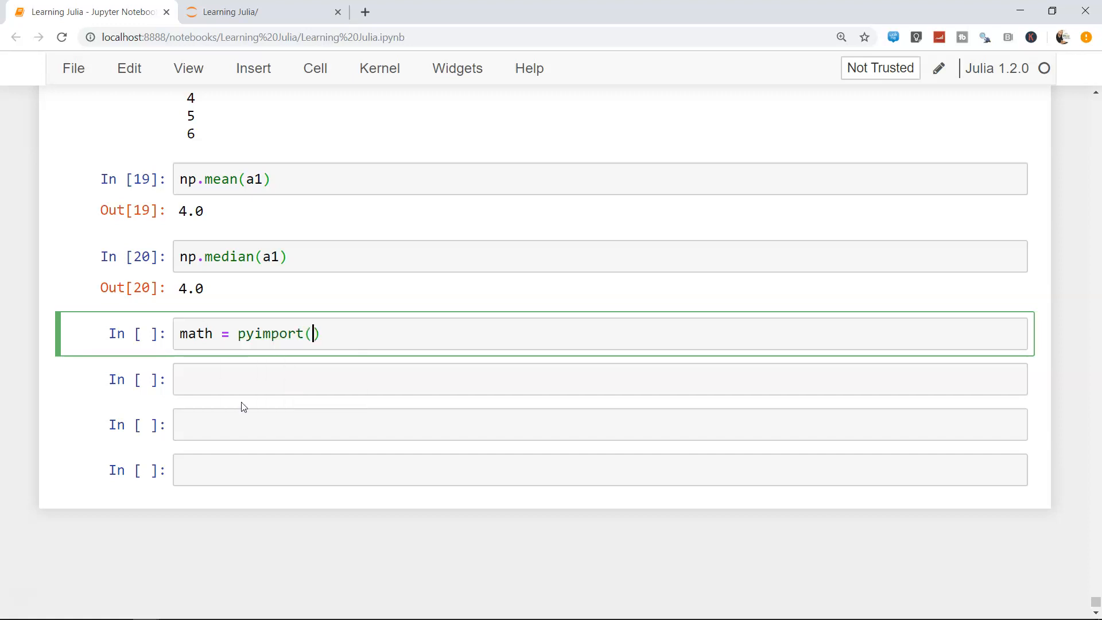
type("\"math\"")
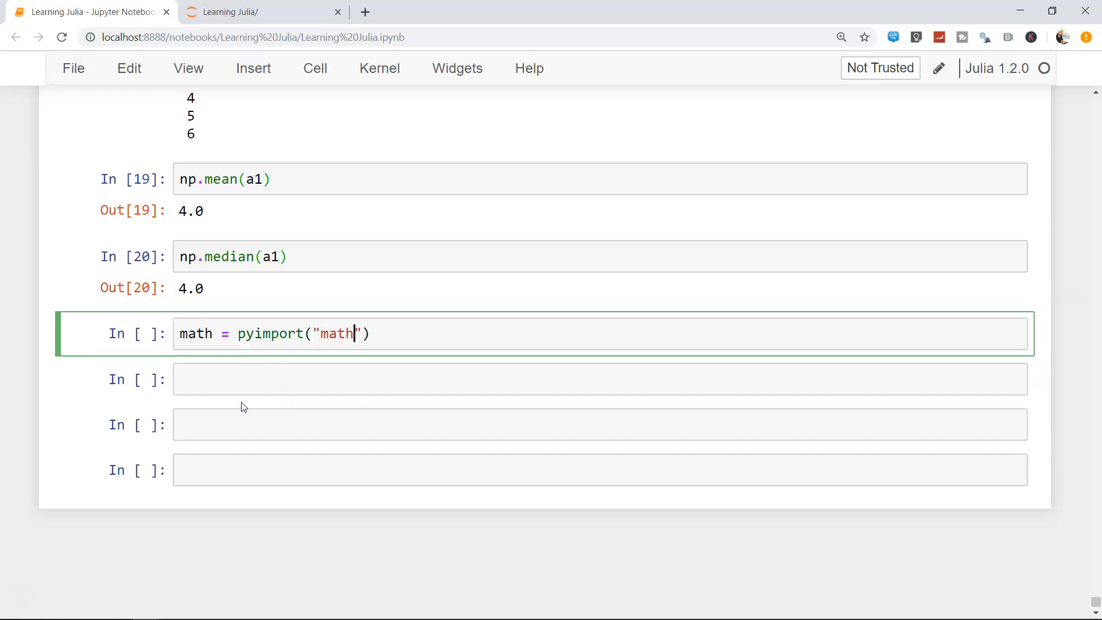
key("shift+enter")
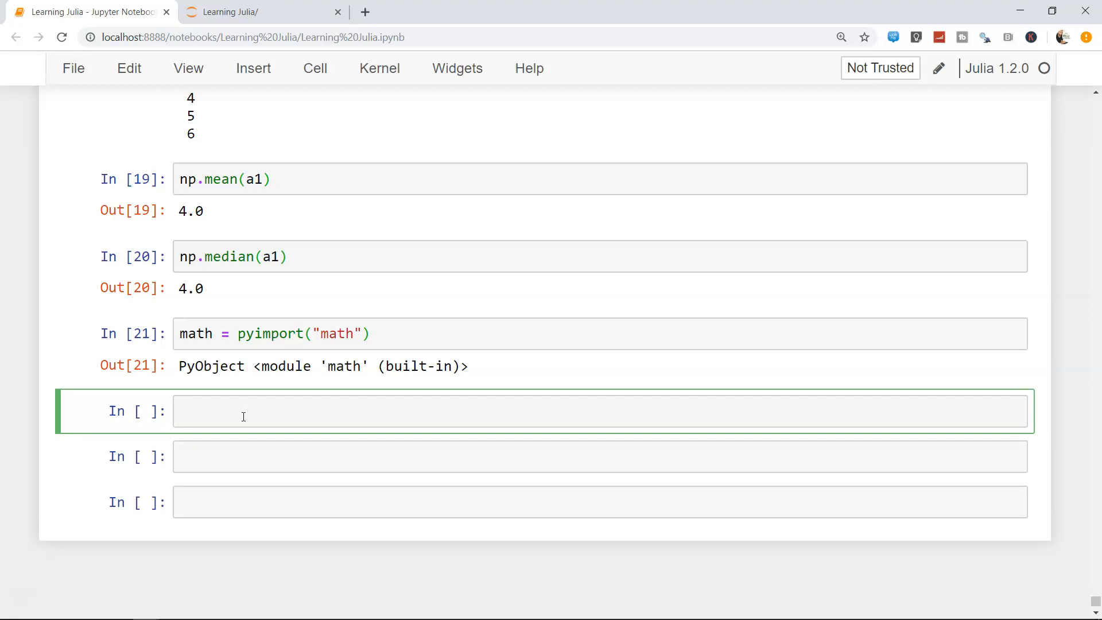
Step: Run `cos(2)`, returning -0.4161468365471424, and begin typing `math` below
type("cos()")
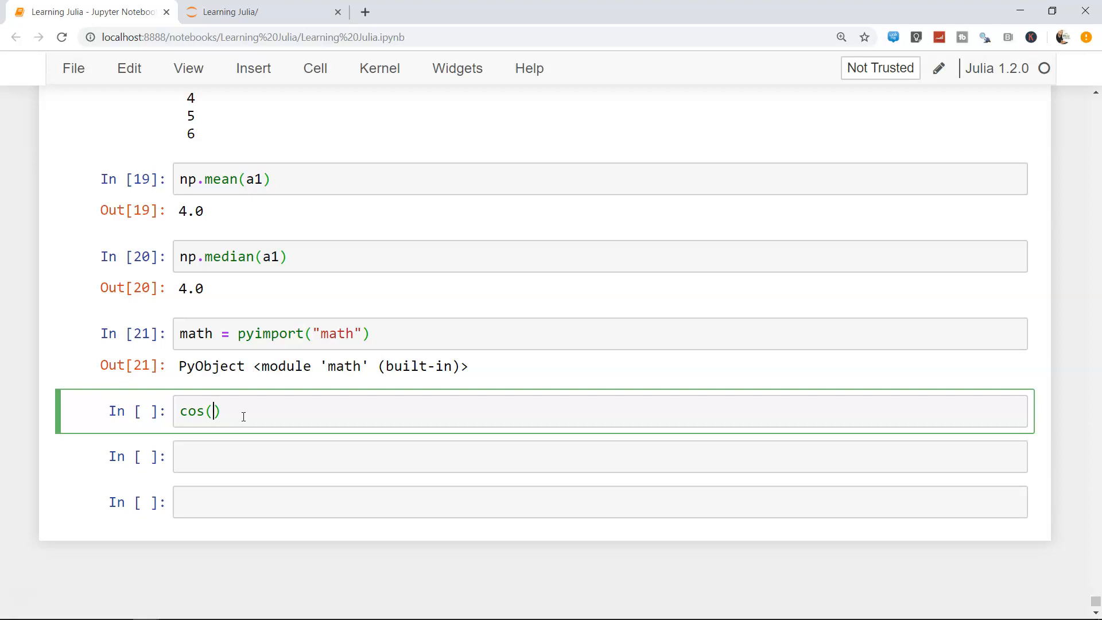
type("2")
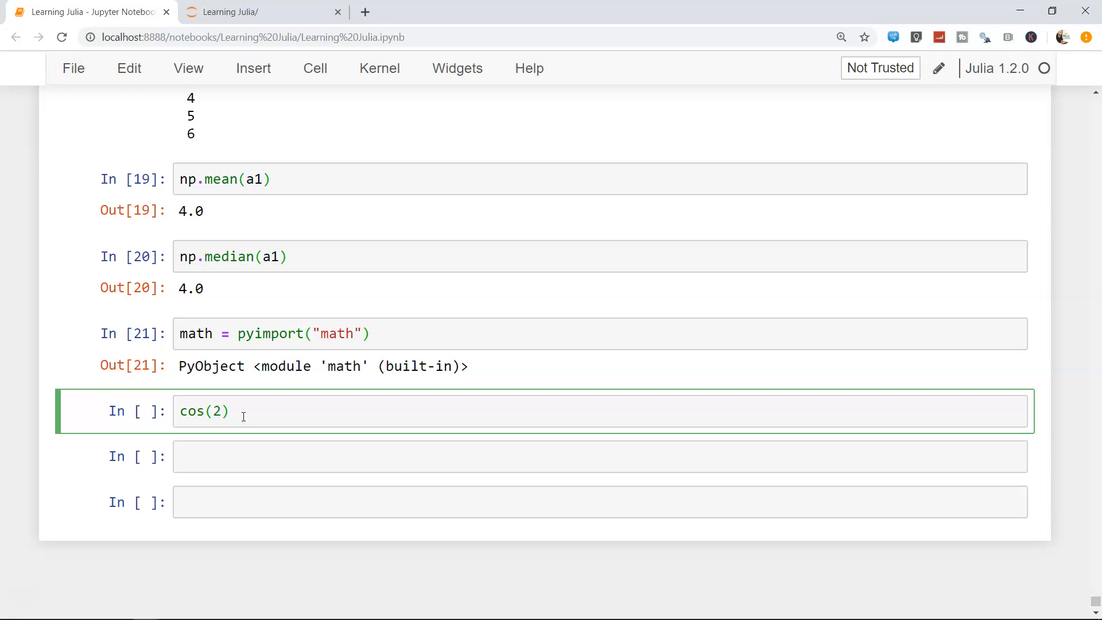
key("shift+enter")
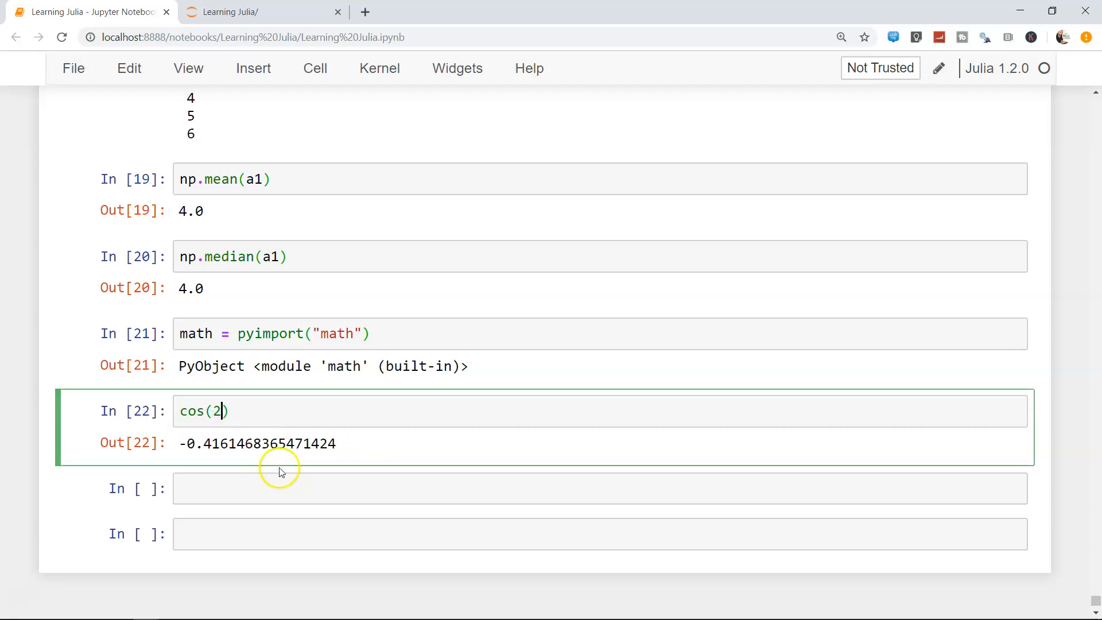
type("math")
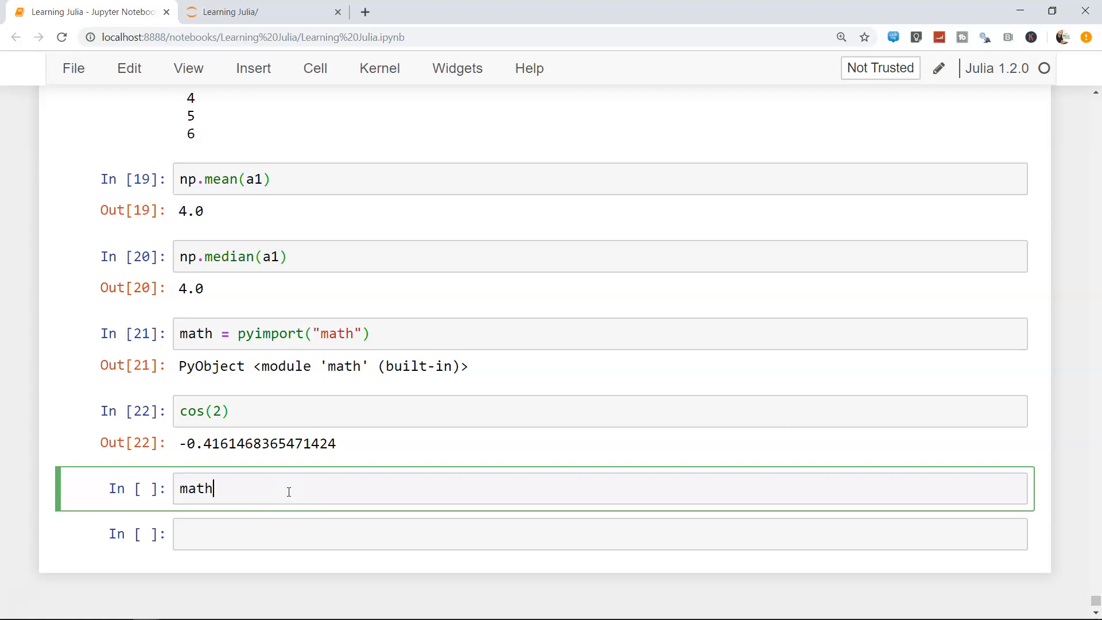
Step: Browse the `math.` tab-completion list of functions such as sqrt and pi
type(".")
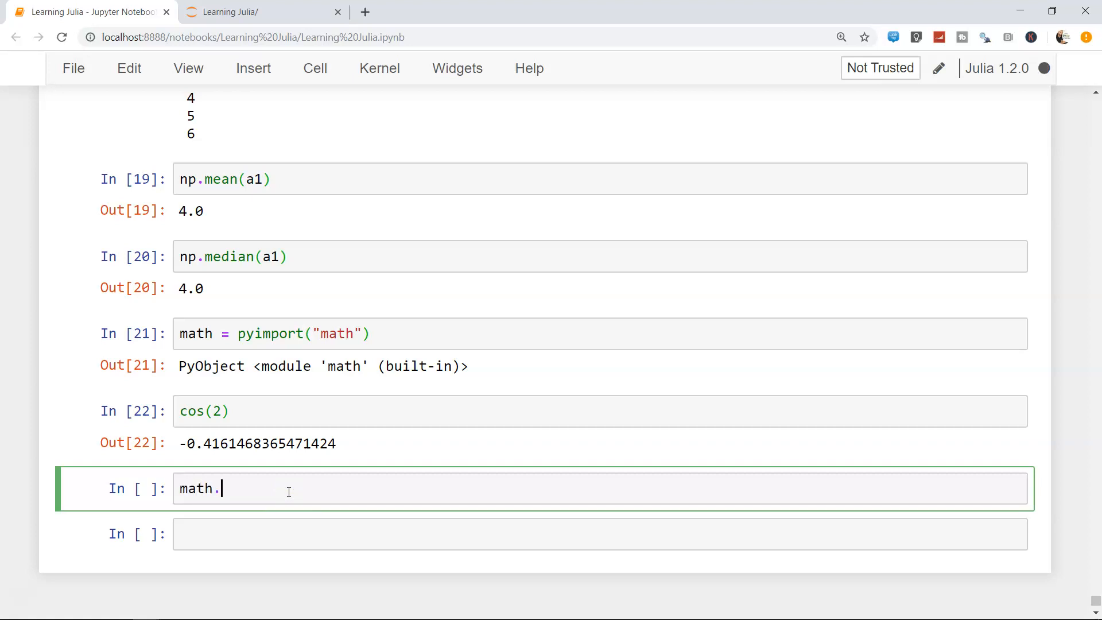
key("tab")
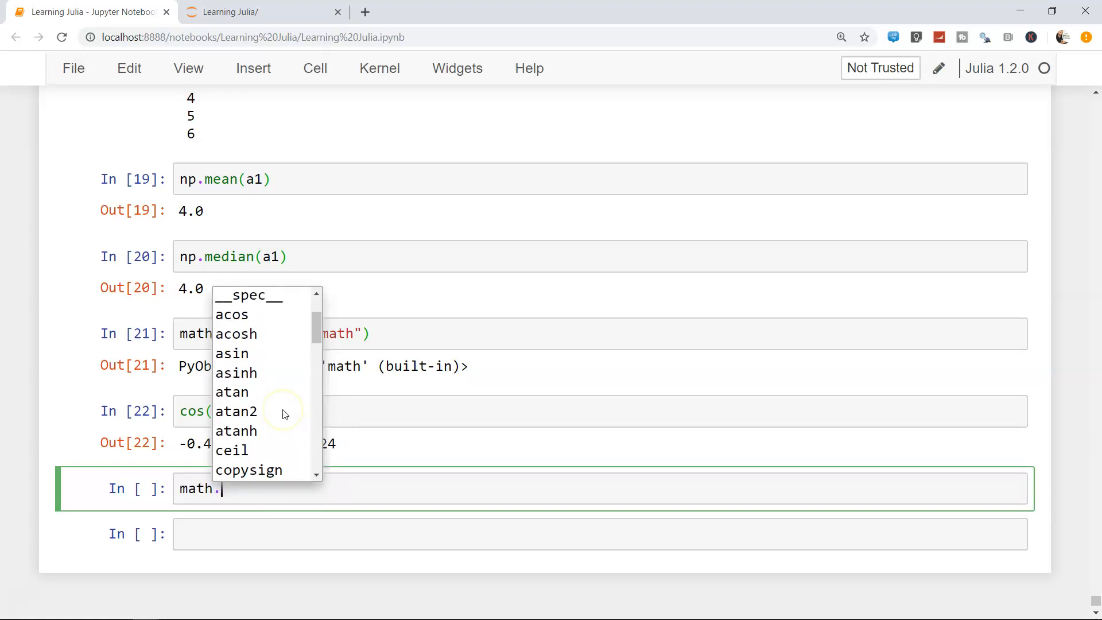
scroll("down", 3)
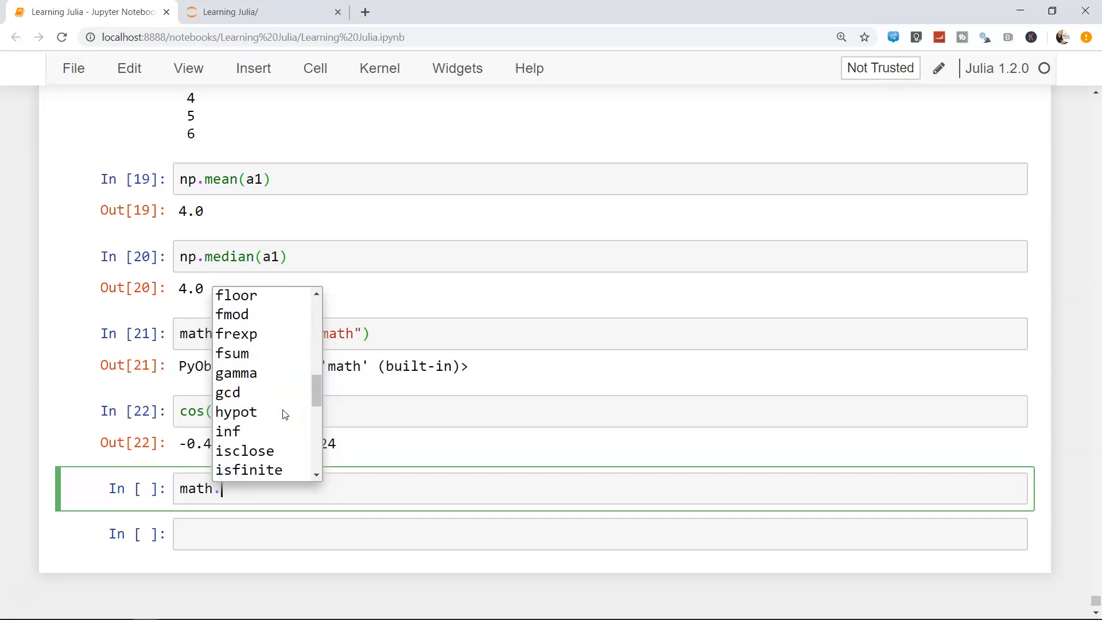
scroll("down", 3)
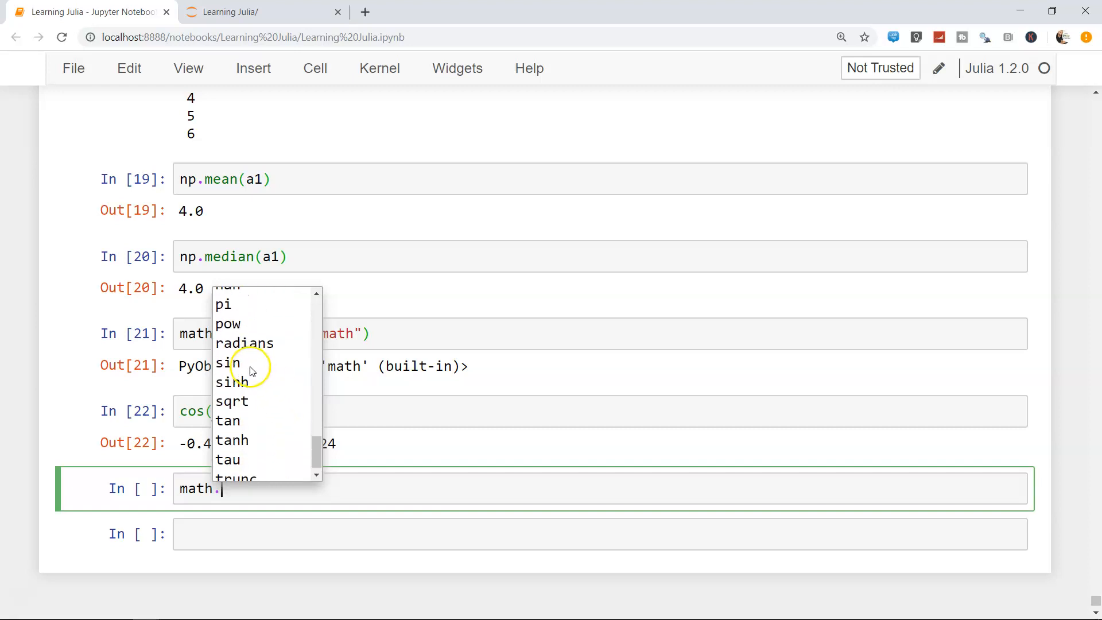
mouse_move(251, 334)
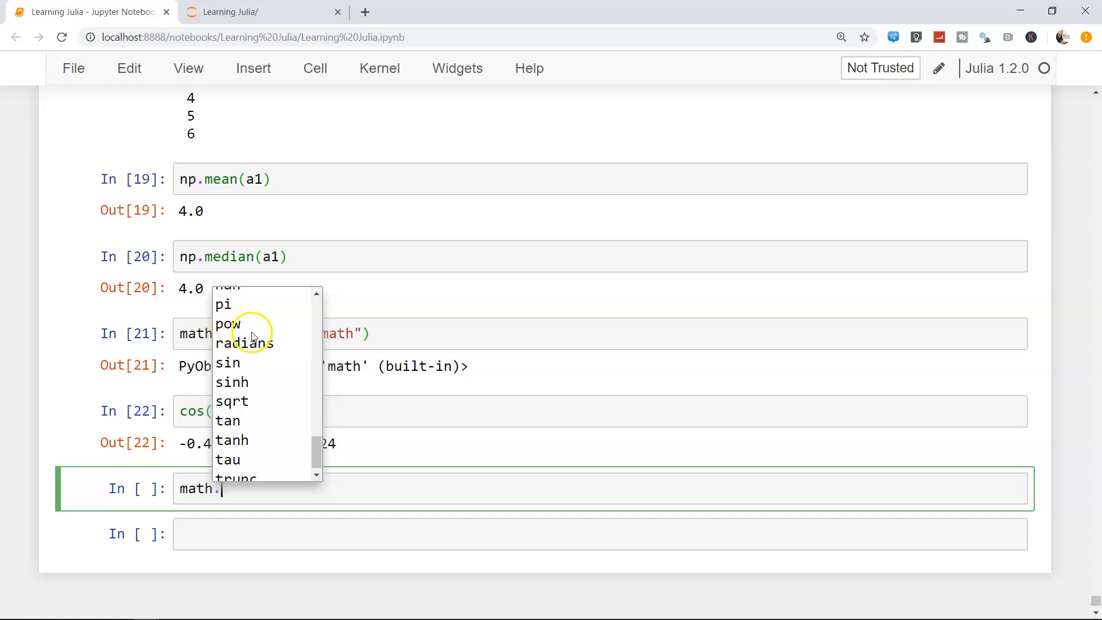
mouse_move(236, 411)
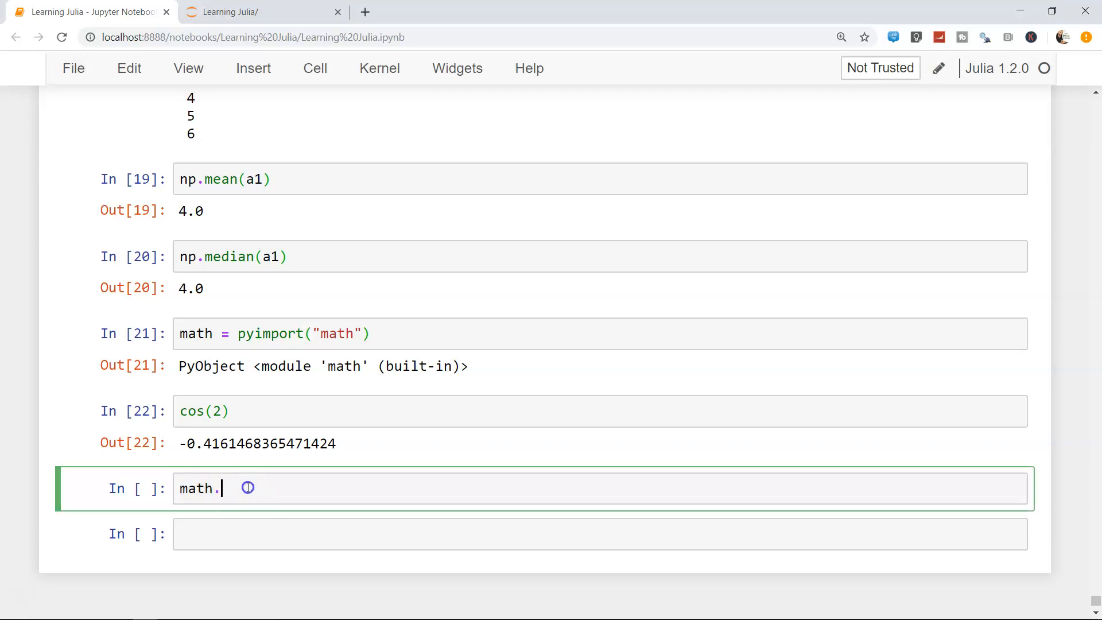
scroll("up", 3)
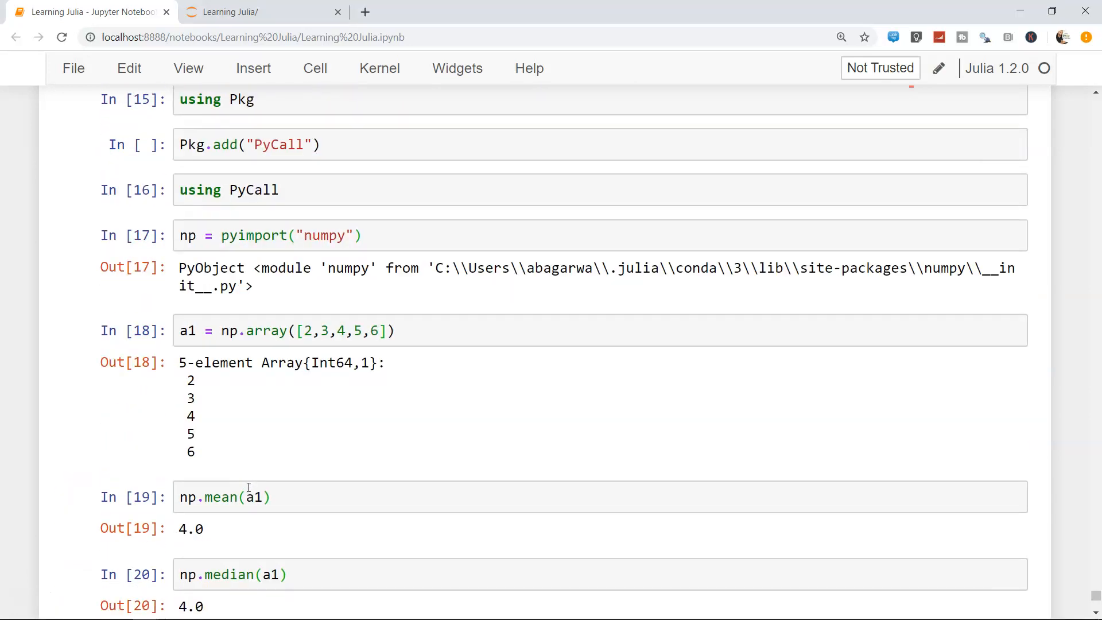
scroll("up", 3)
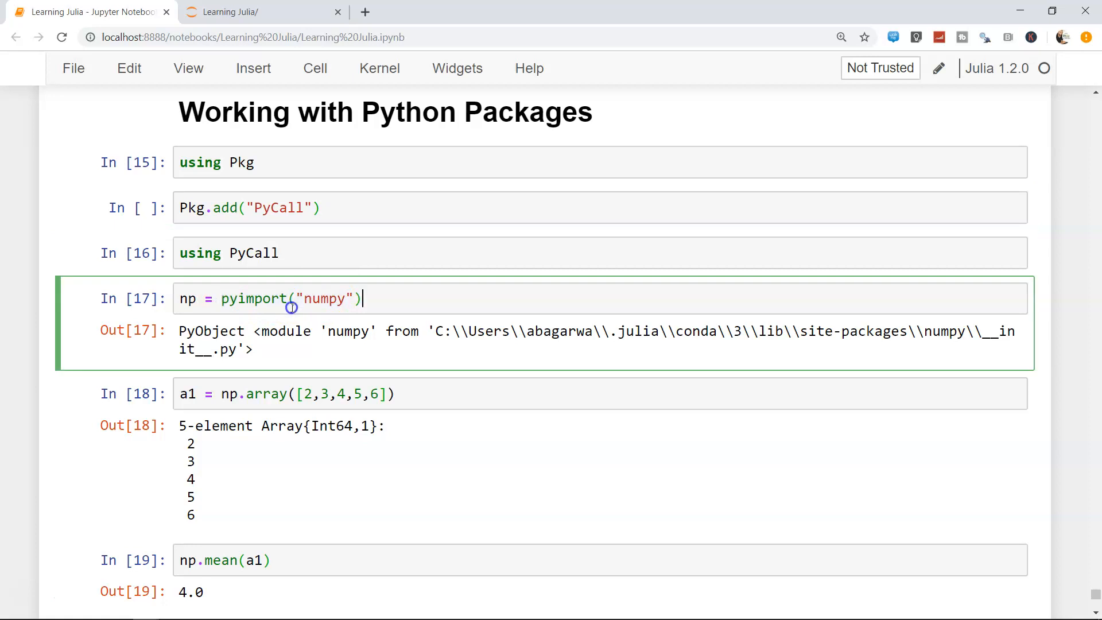
key("ctrl+s")
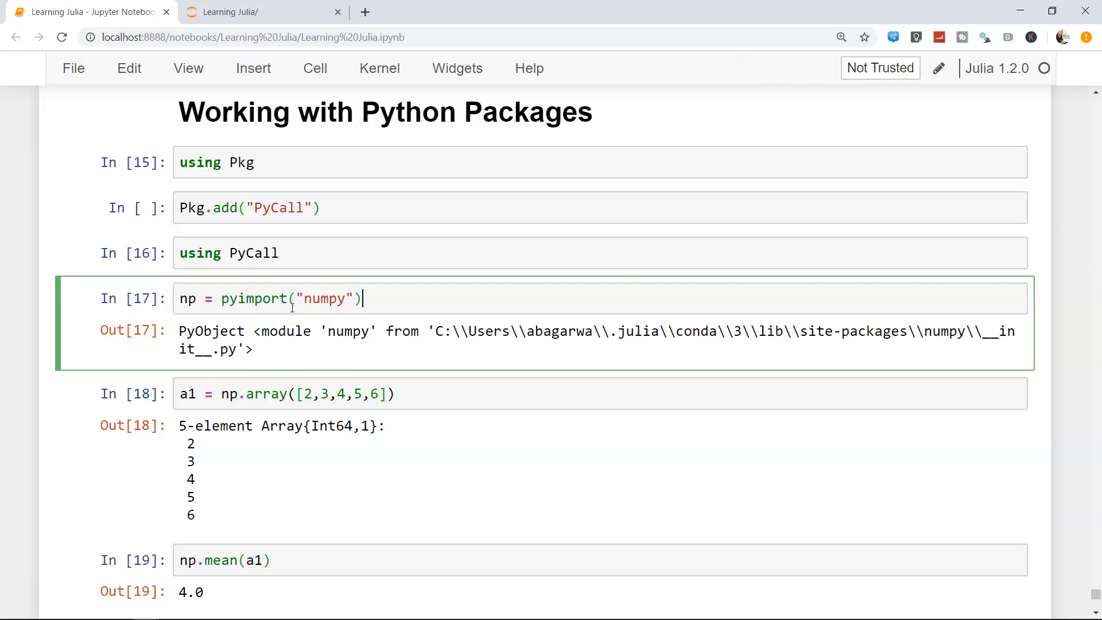
scroll("down", 3)
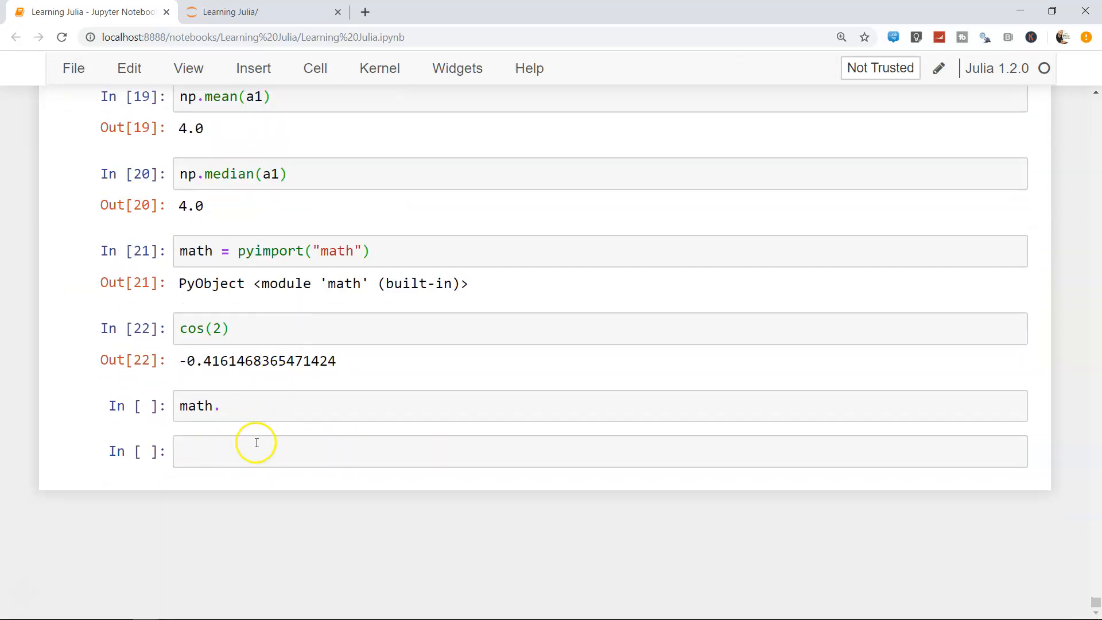